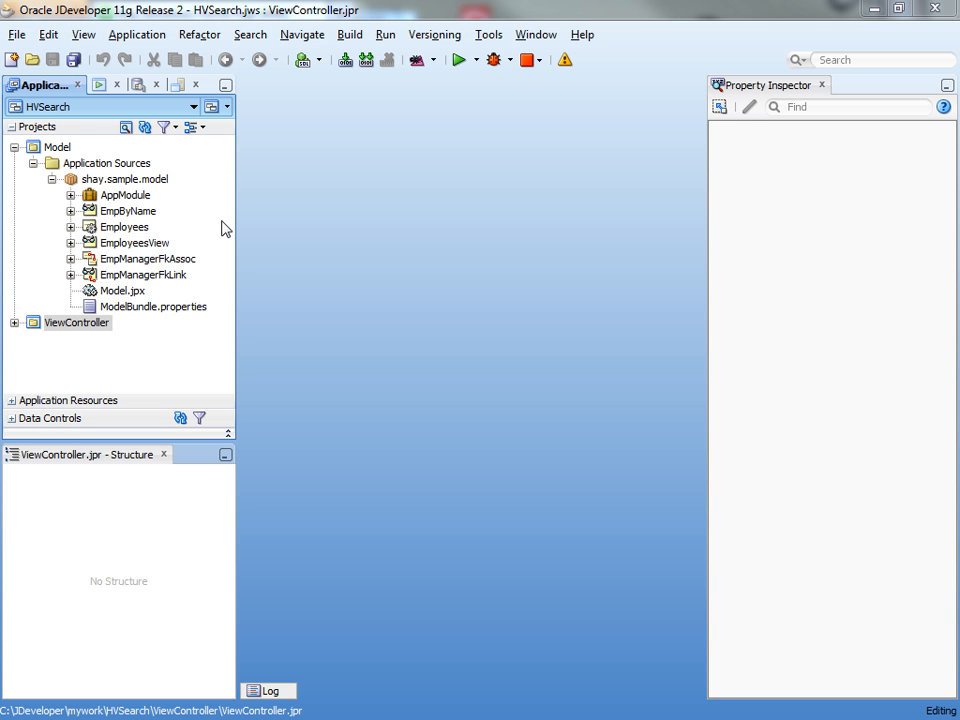
# - Inspect the Employees entity, then open EmployeesView to review its query filtered by p_id
pyautogui.doubleClick(124, 228)
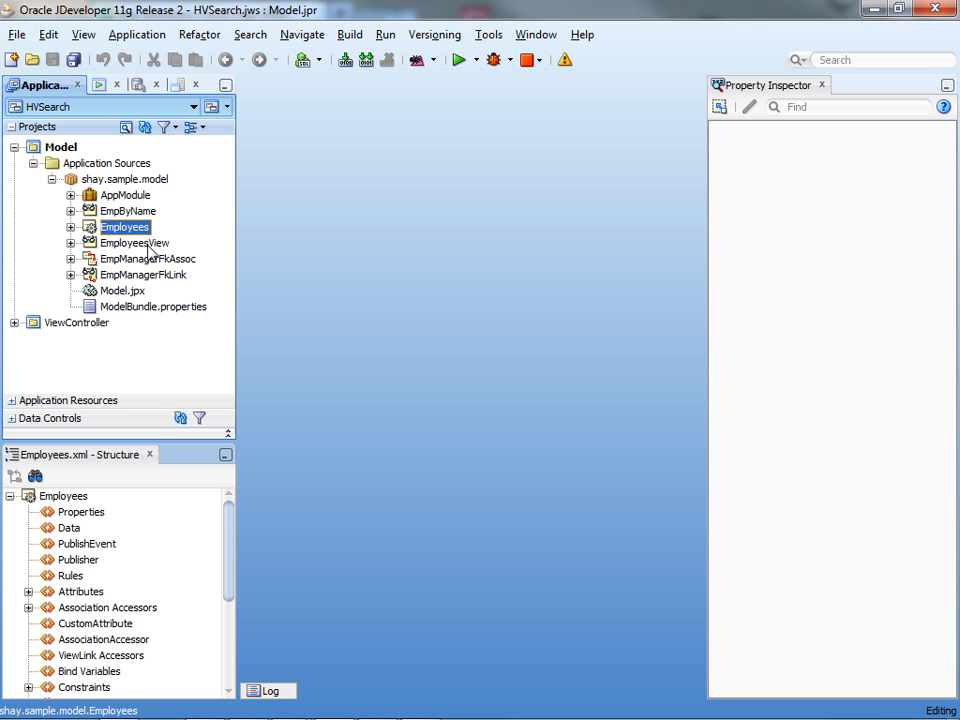
pyautogui.click(132, 242)
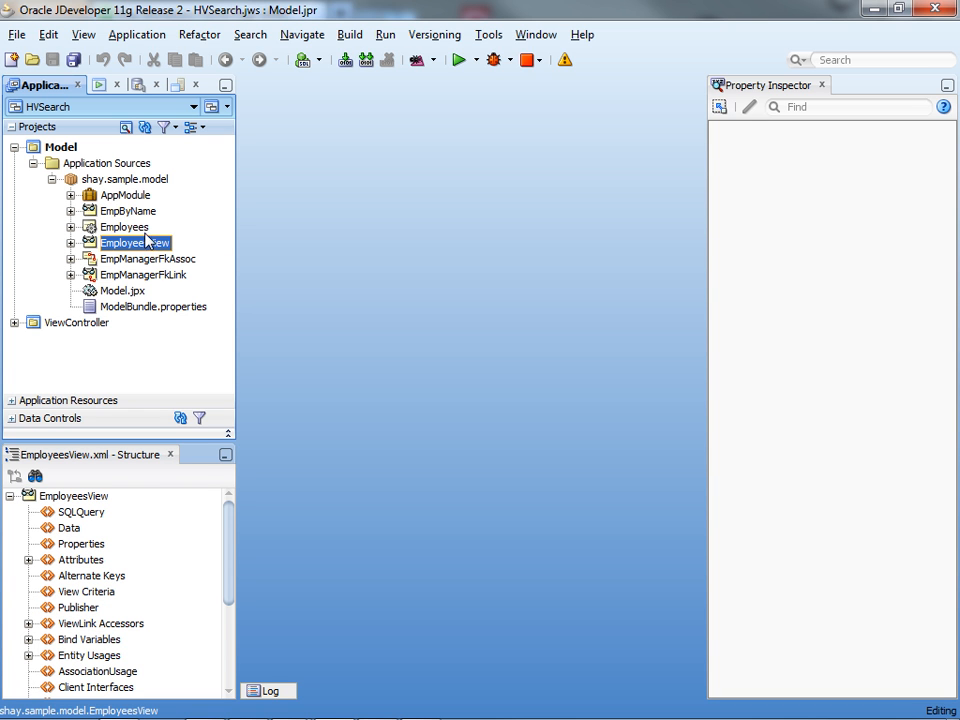
pyautogui.moveTo(124, 228)
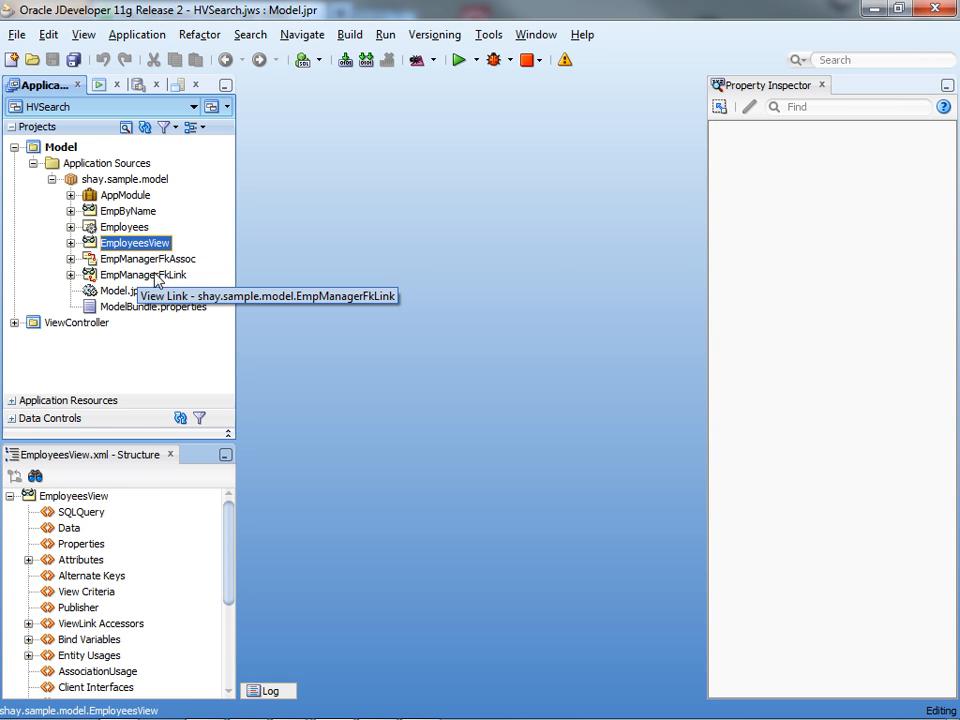
pyautogui.moveTo(150, 284)
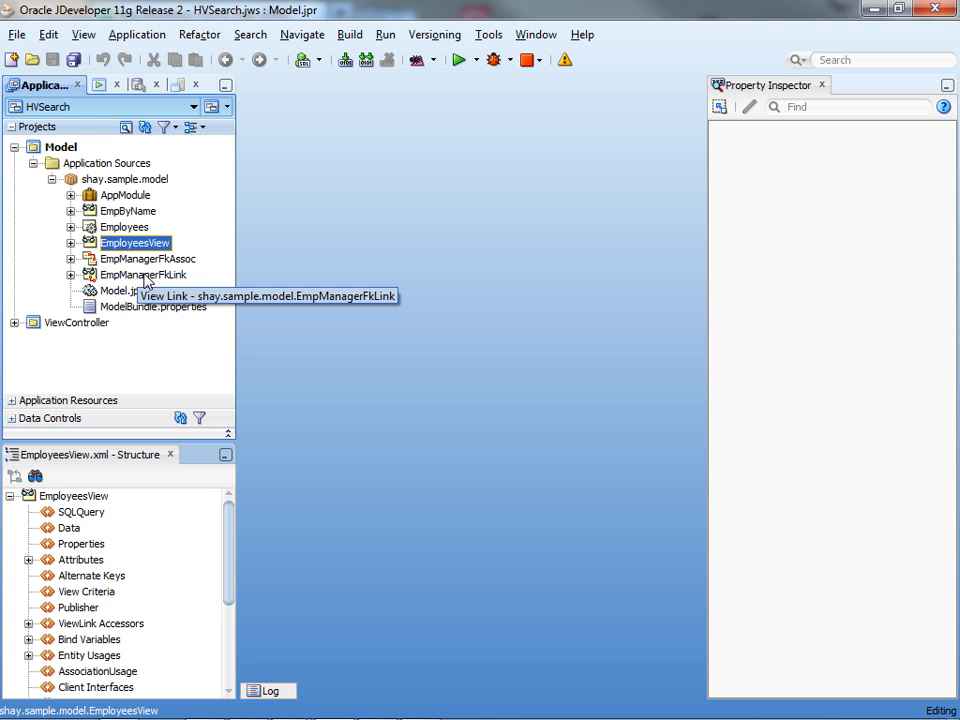
pyautogui.moveTo(132, 248)
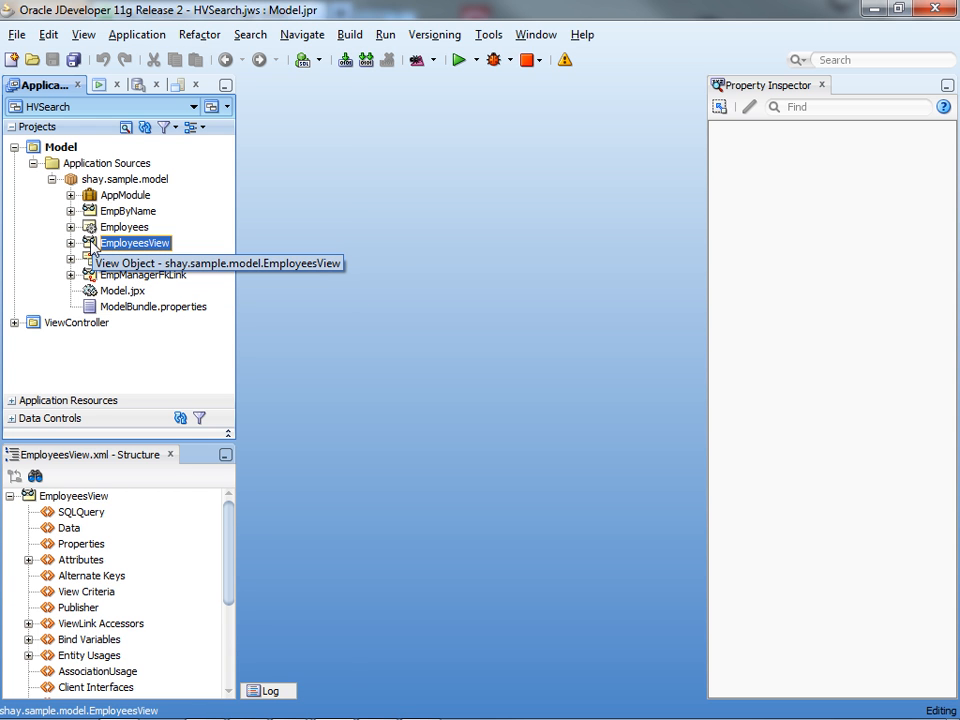
pyautogui.doubleClick(132, 242)
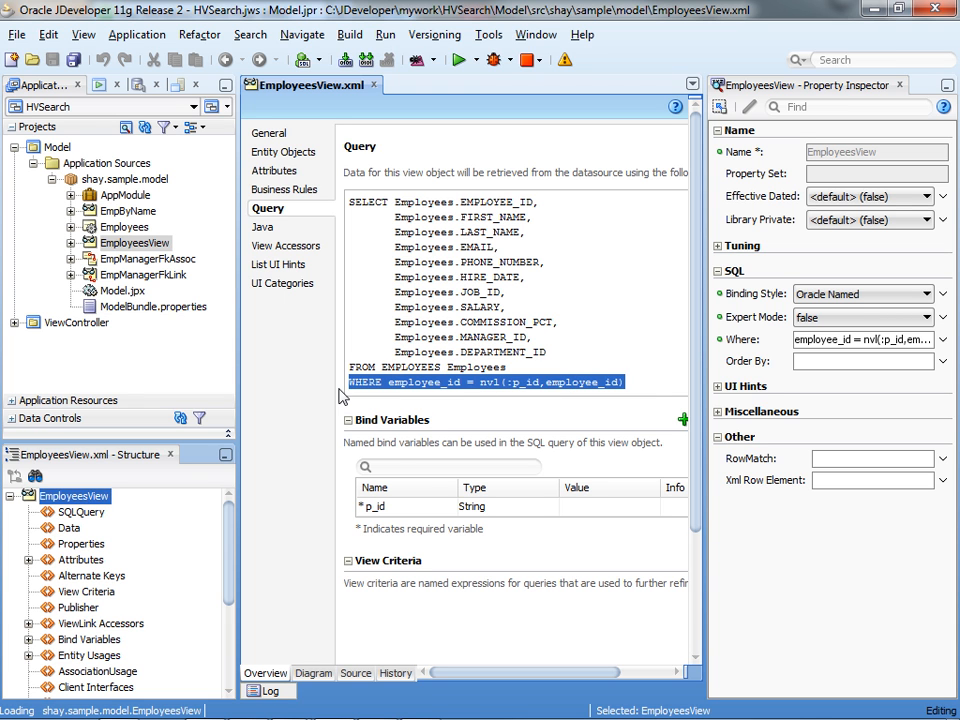
pyautogui.moveTo(482, 516)
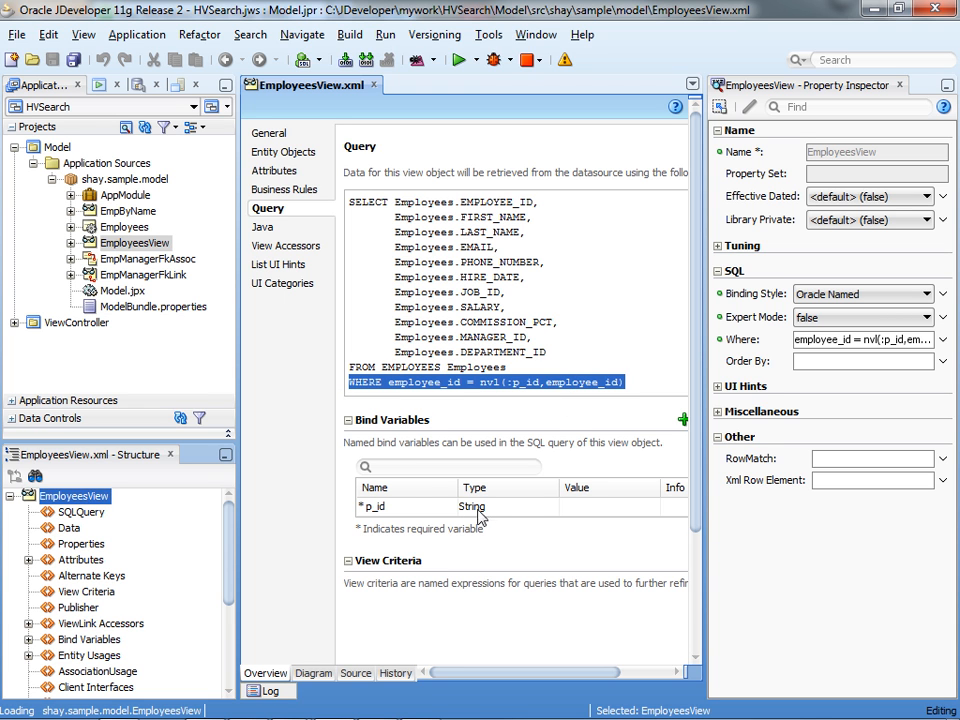
pyautogui.moveTo(544, 390)
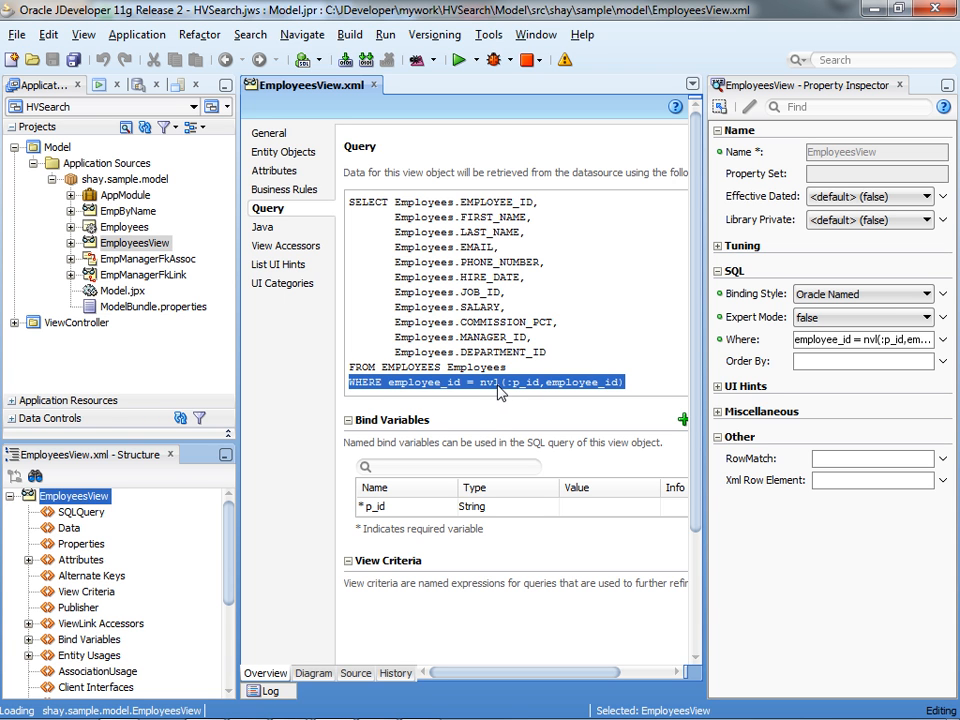
pyautogui.moveTo(528, 370)
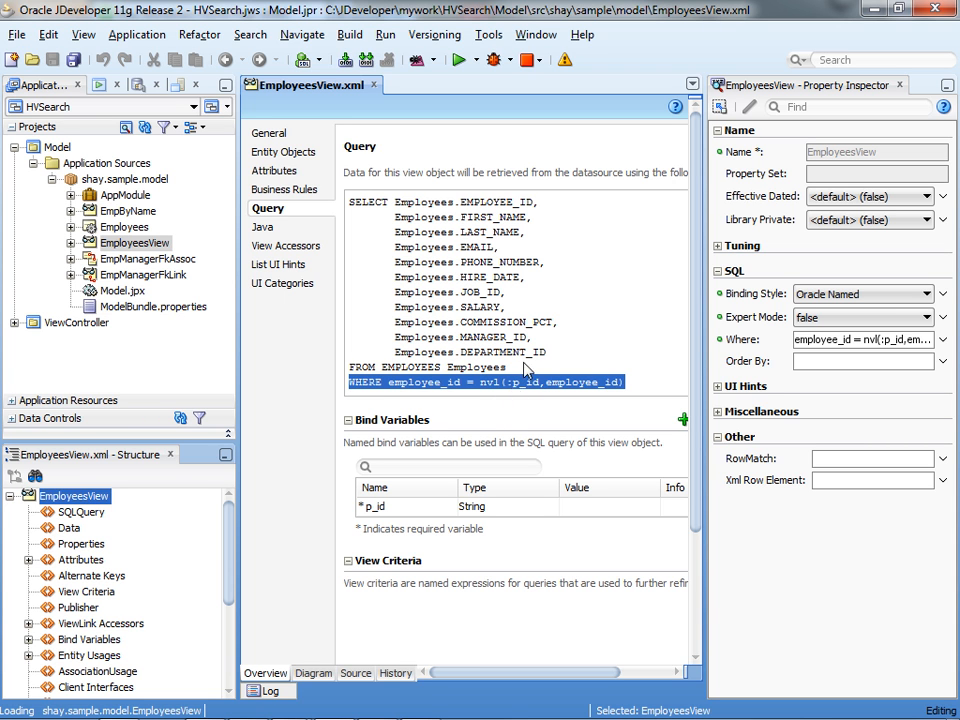
pyautogui.moveTo(416, 396)
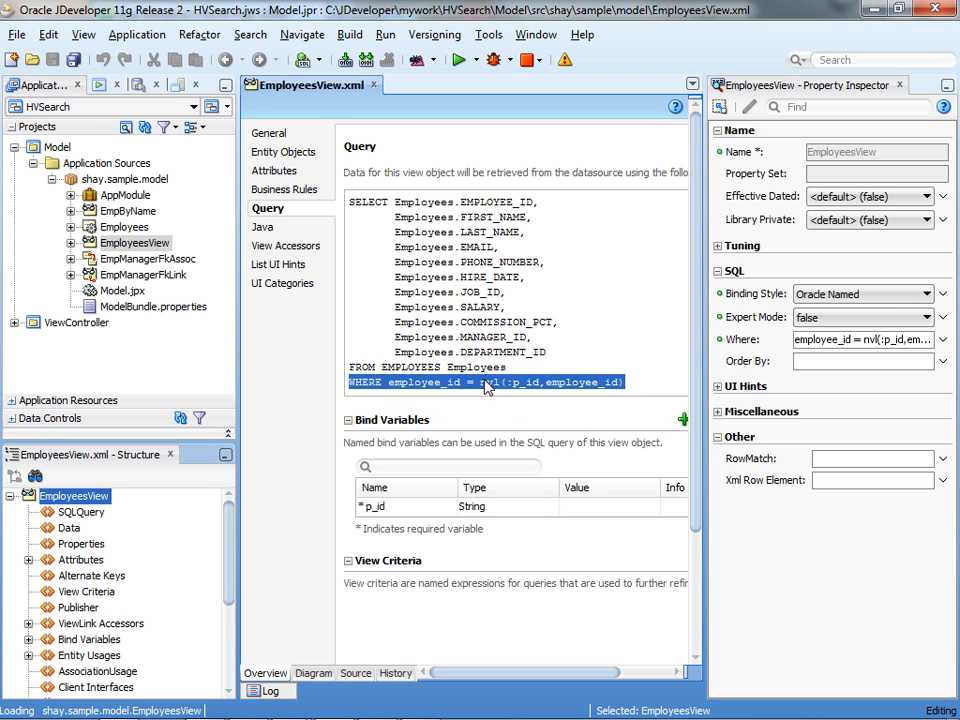
pyautogui.moveTo(528, 392)
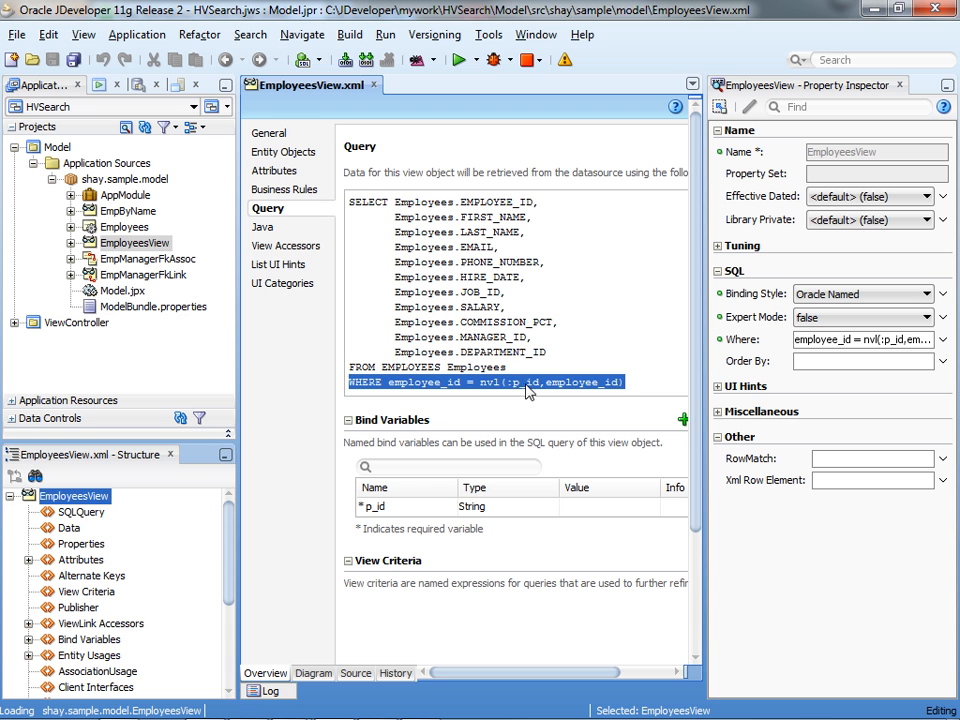
pyautogui.moveTo(510, 388)
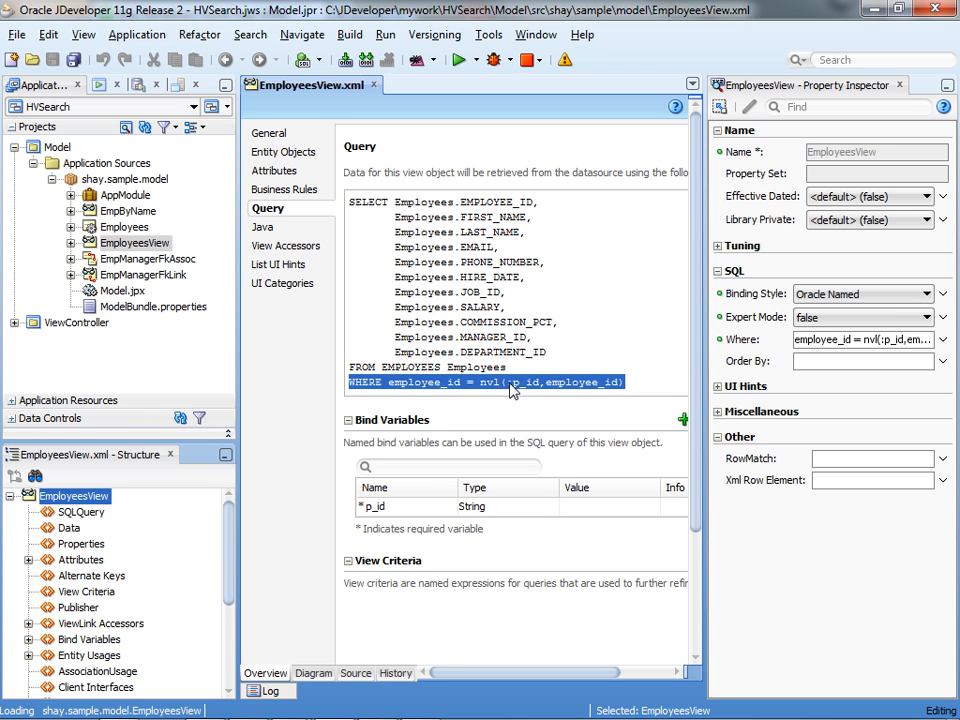
pyautogui.moveTo(536, 390)
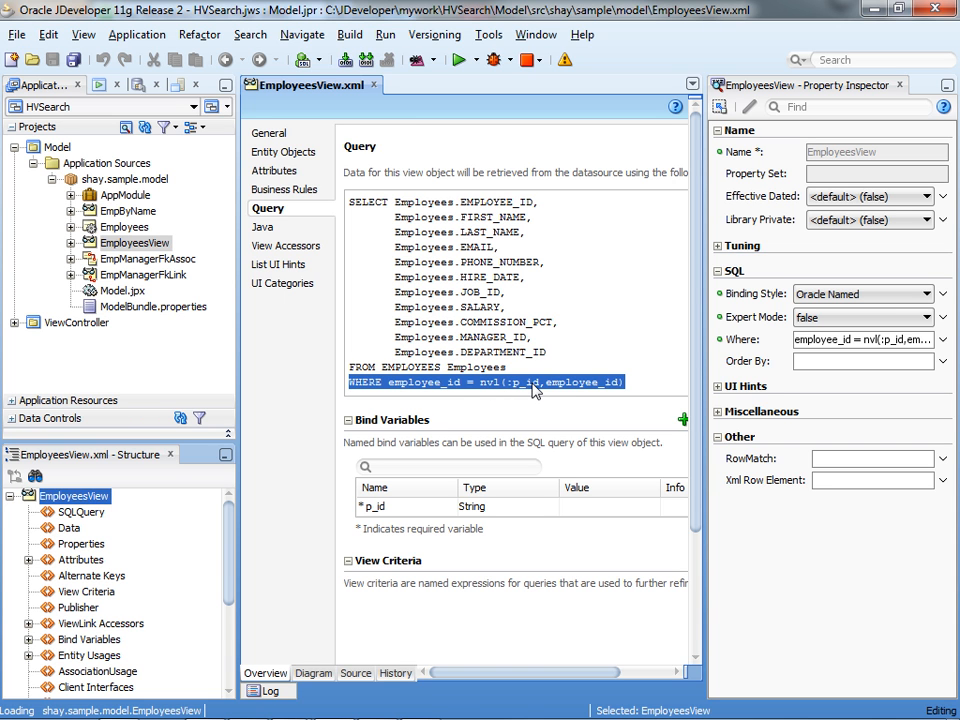
pyautogui.moveTo(592, 388)
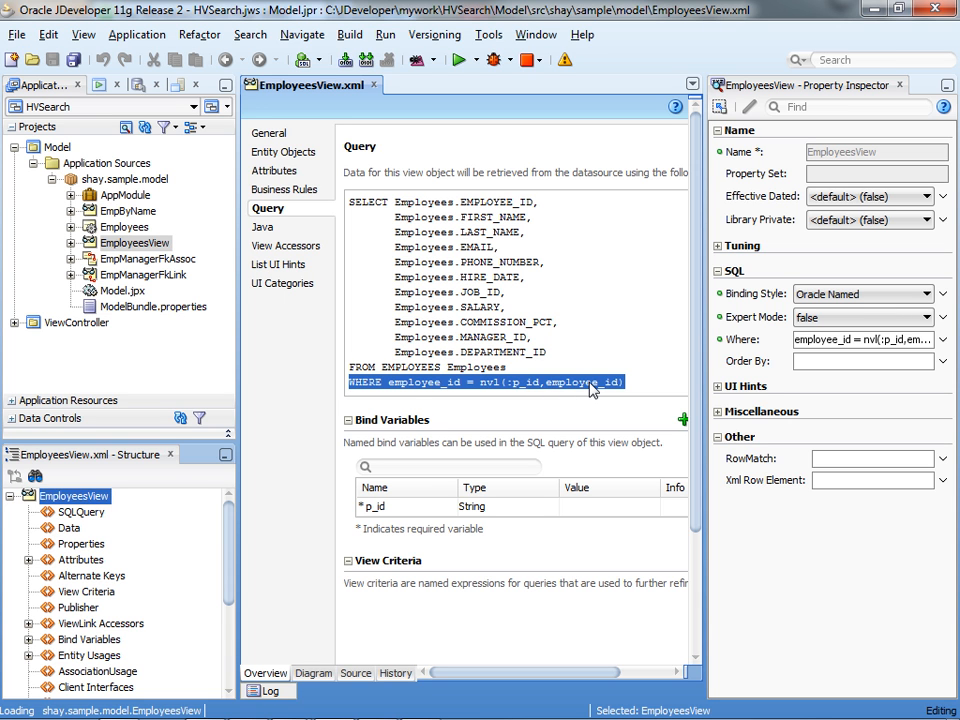
pyautogui.moveTo(586, 392)
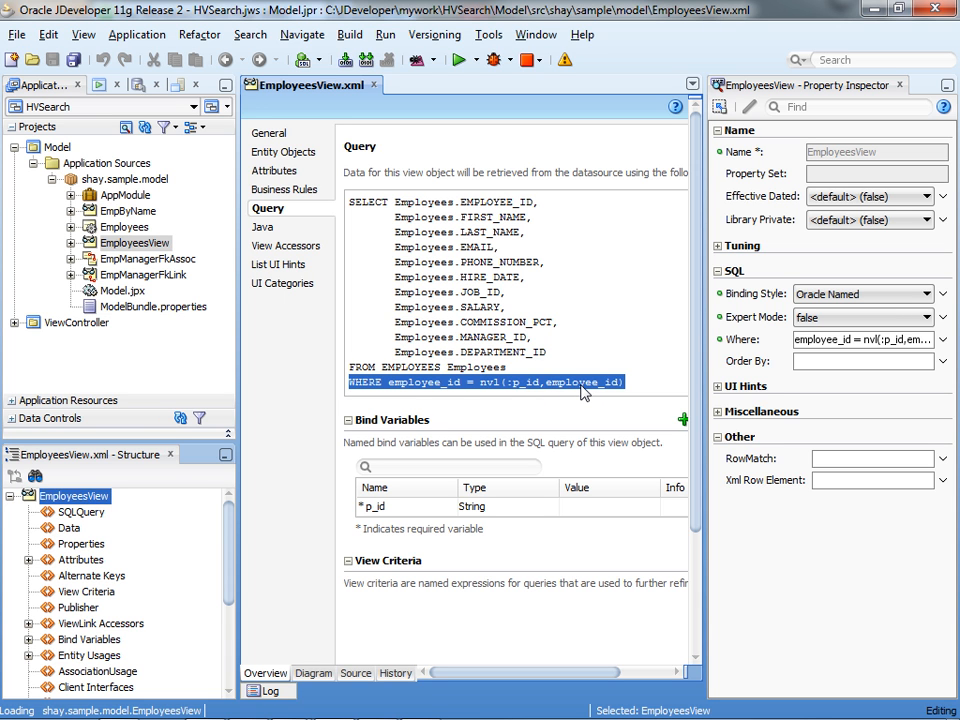
pyautogui.moveTo(500, 390)
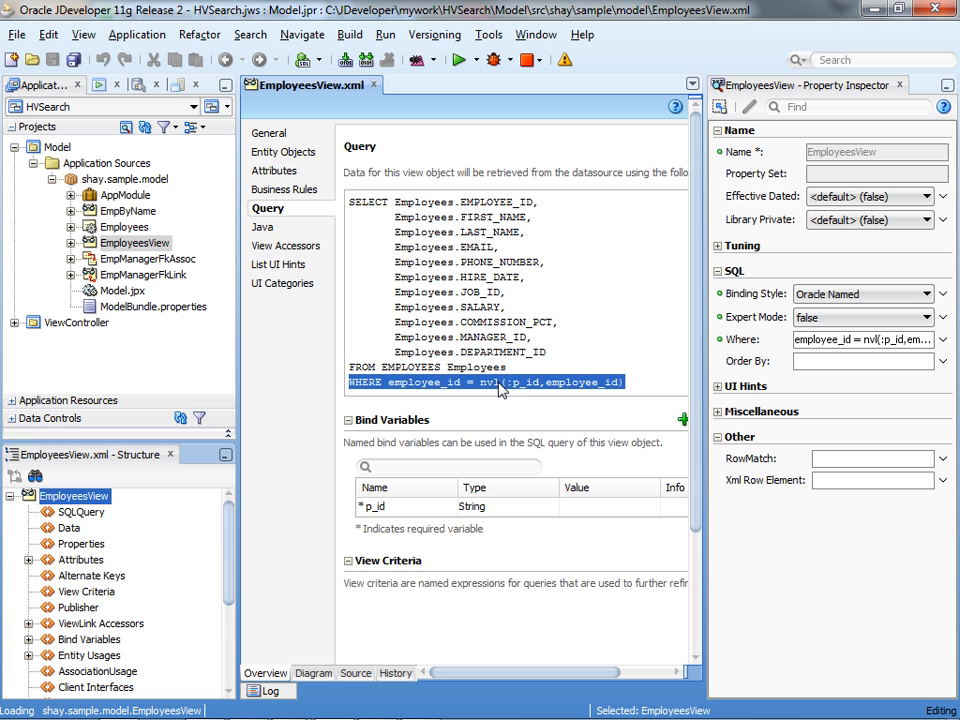
pyautogui.moveTo(530, 386)
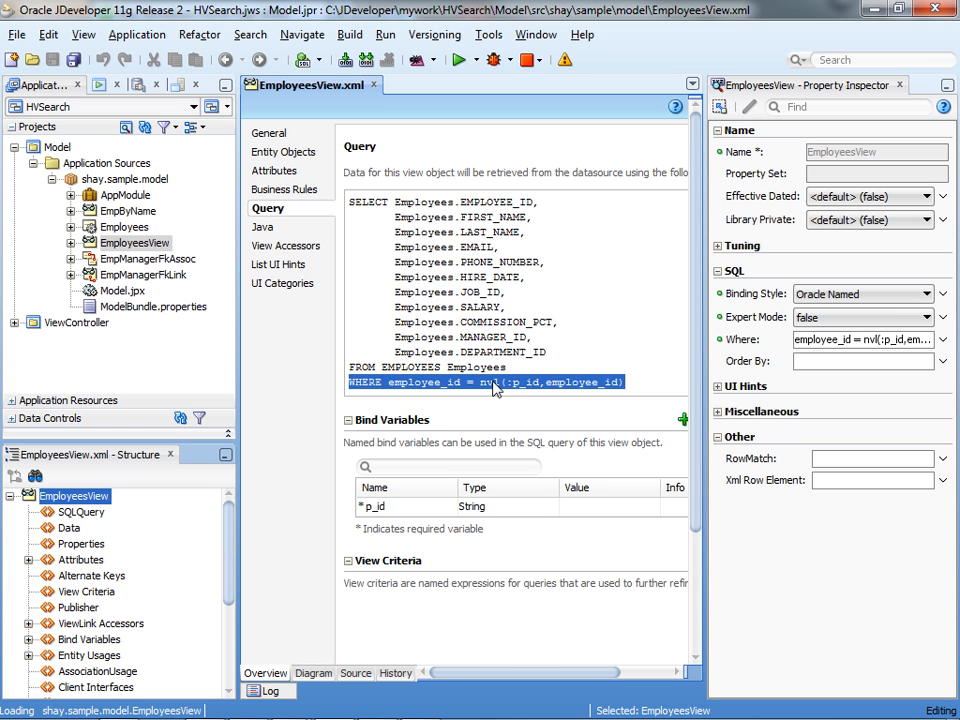
pyautogui.moveTo(356, 292)
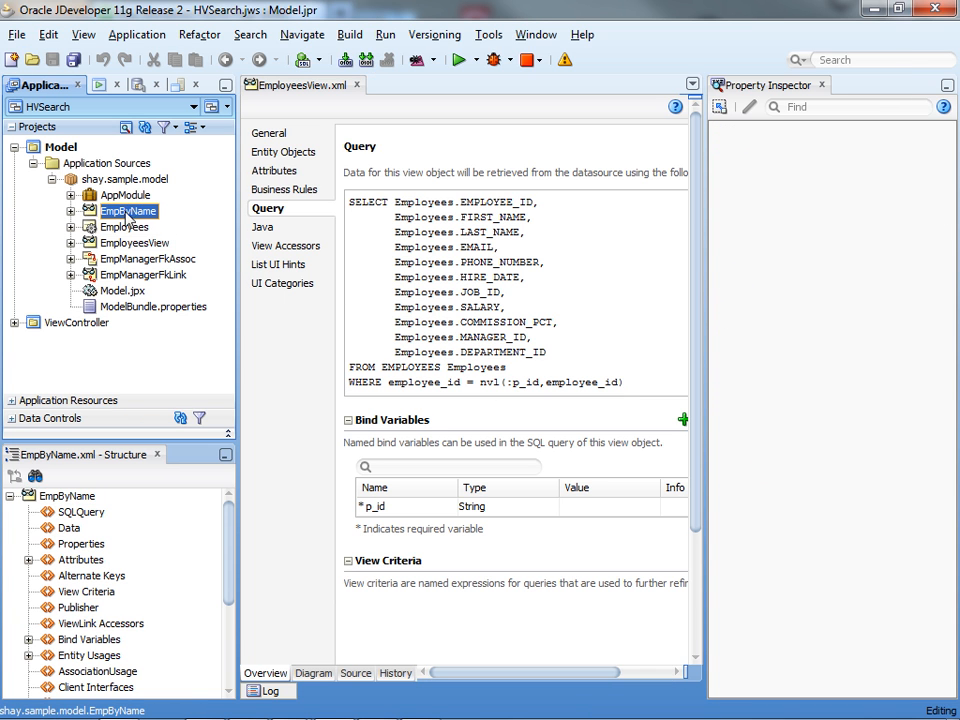
# - Open the EmpByName view object to review its p_name first/last-name query
pyautogui.doubleClick(128, 212)
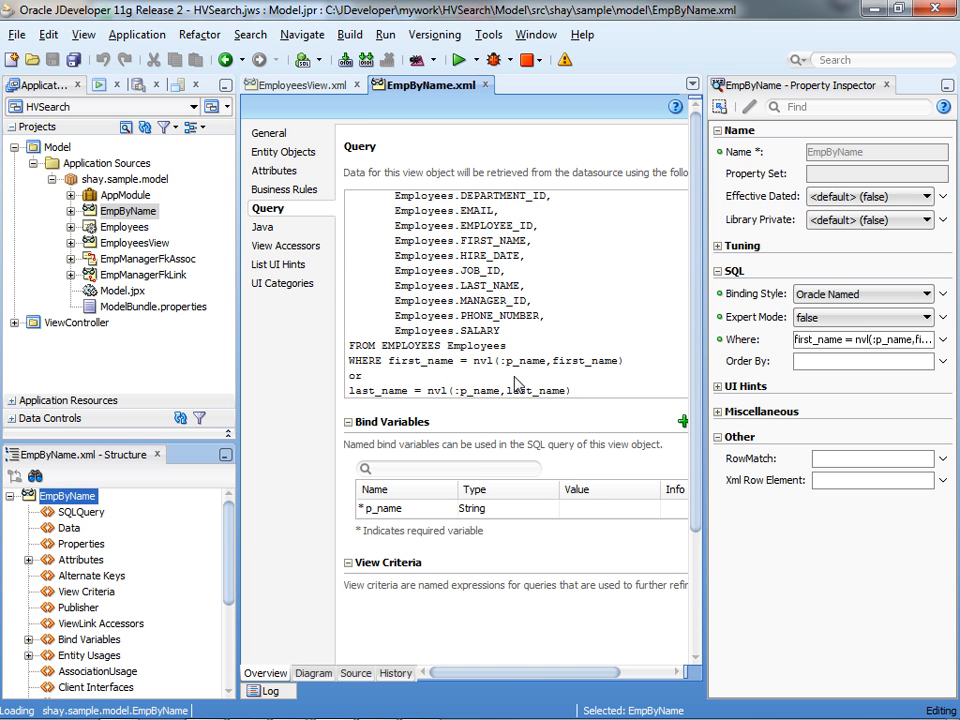
pyautogui.moveTo(484, 370)
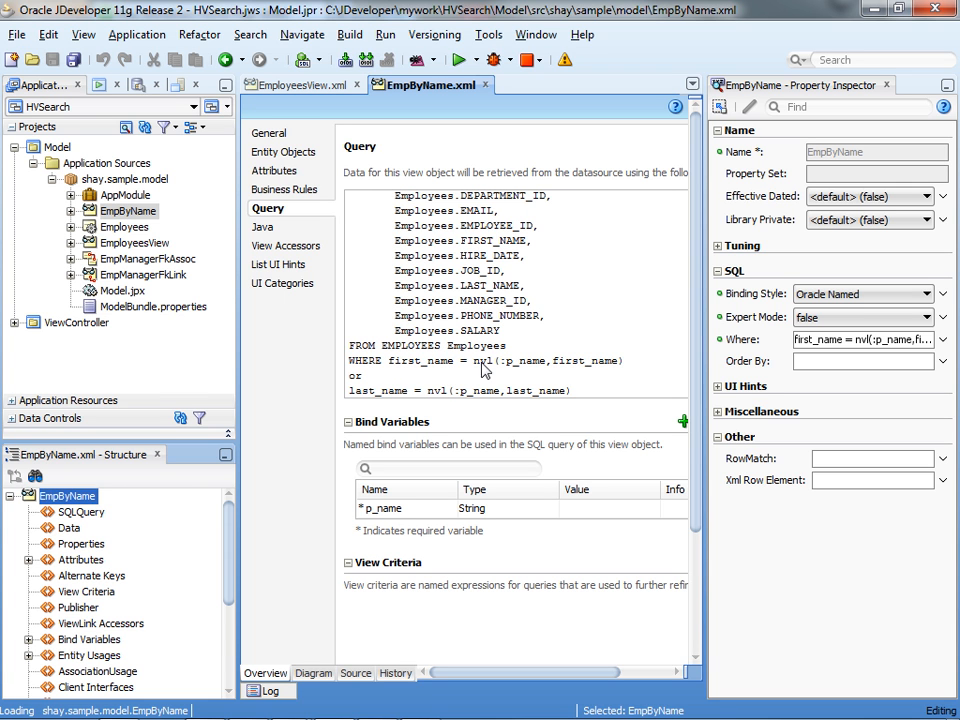
pyautogui.moveTo(538, 372)
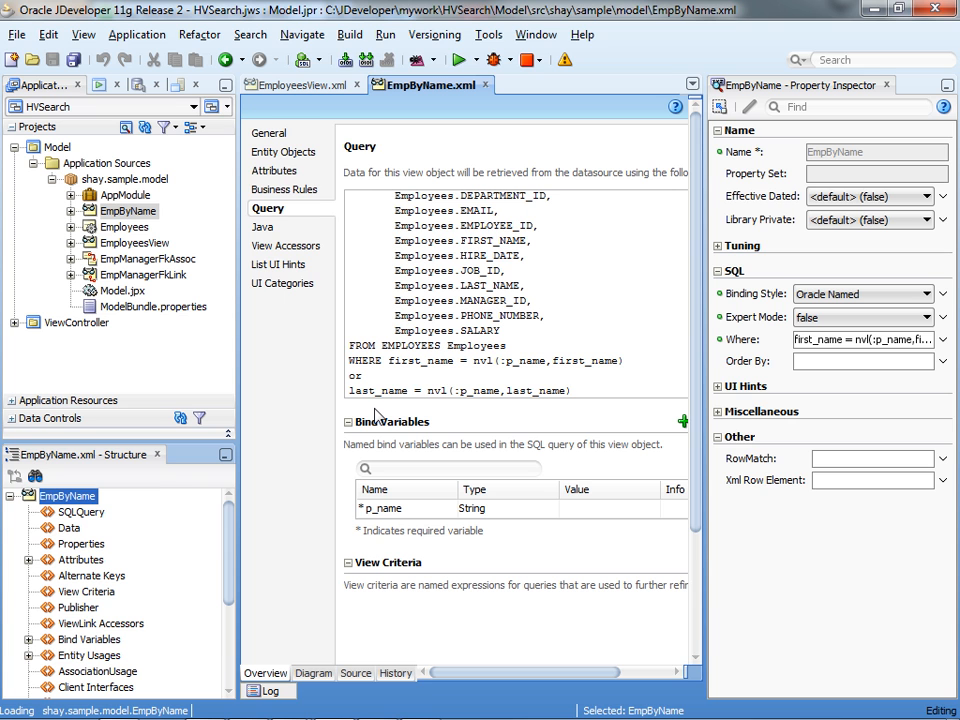
pyautogui.moveTo(484, 386)
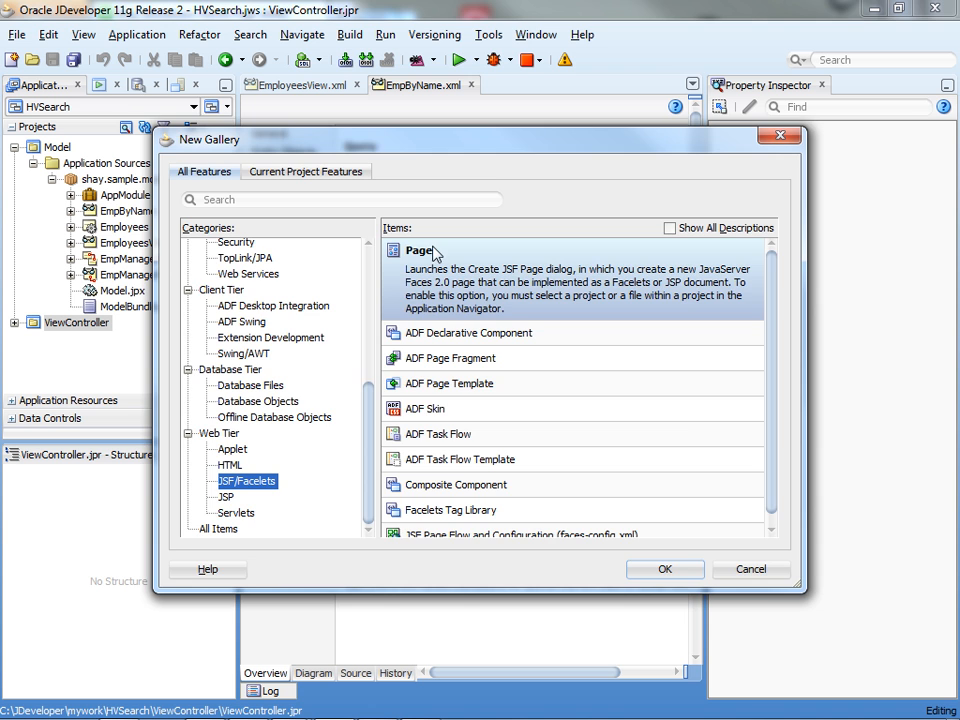
# - Create untitled5.jsf as a Facelets page with the One Column (Stretched) quick-start layout
pyautogui.click(664, 568)
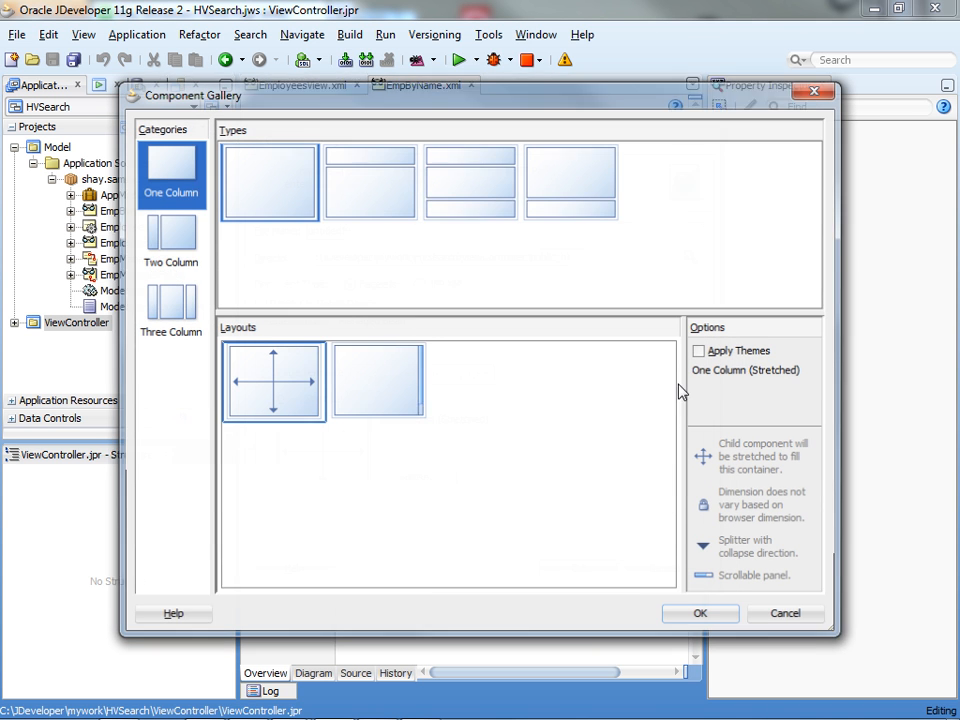
pyautogui.click(700, 612)
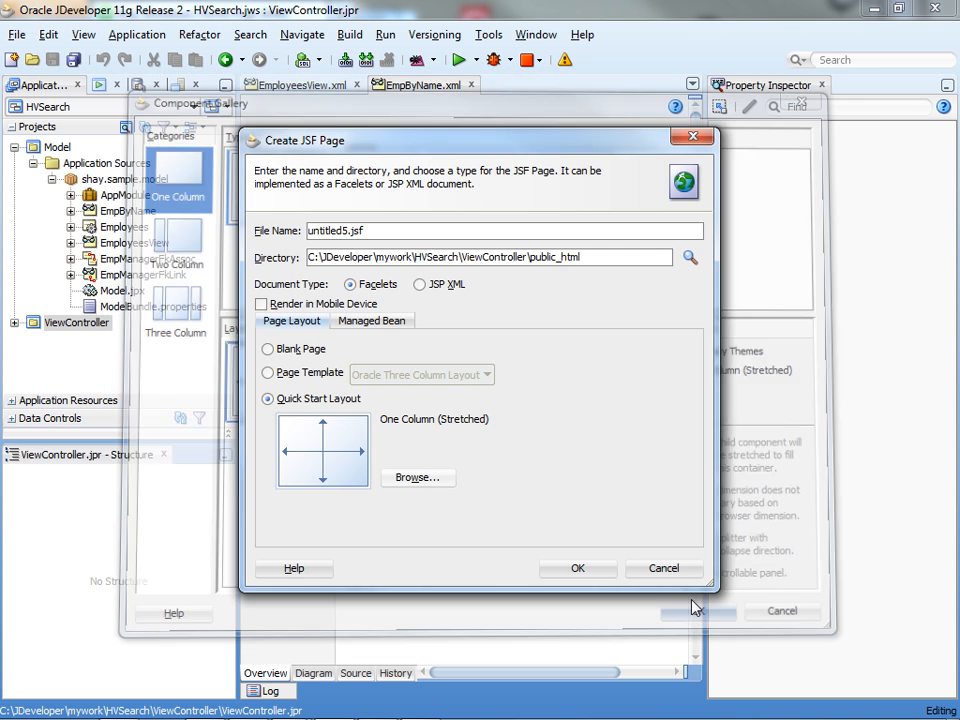
pyautogui.click(576, 568)
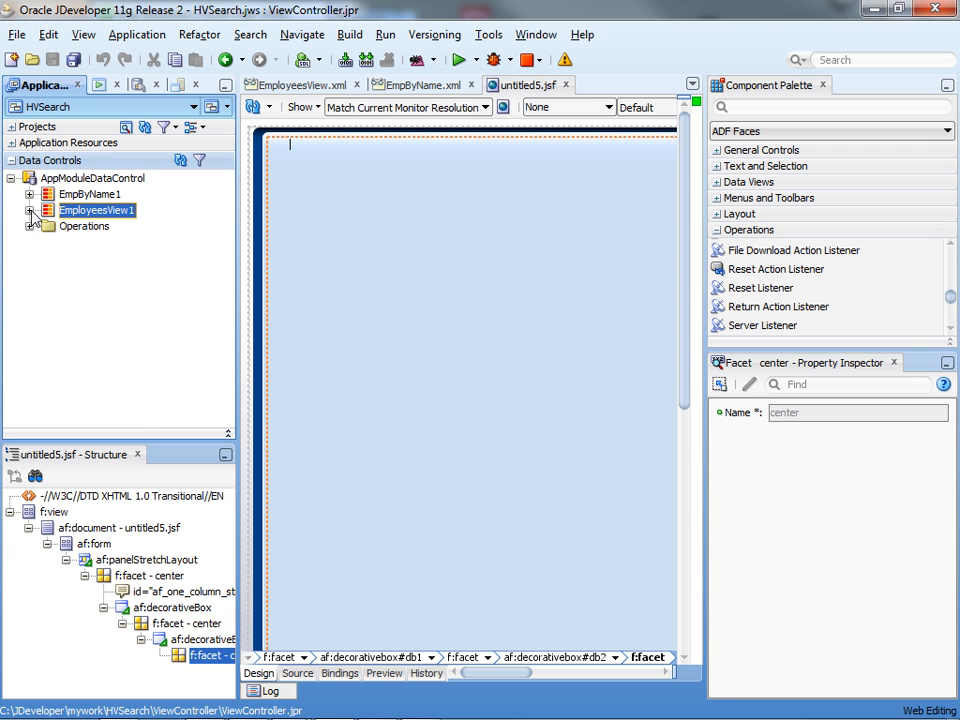
# - Drop EmployeesView1 as a vertical top-down hierarchy viewer including the nested EmployeesView level
pyautogui.click(32, 210)
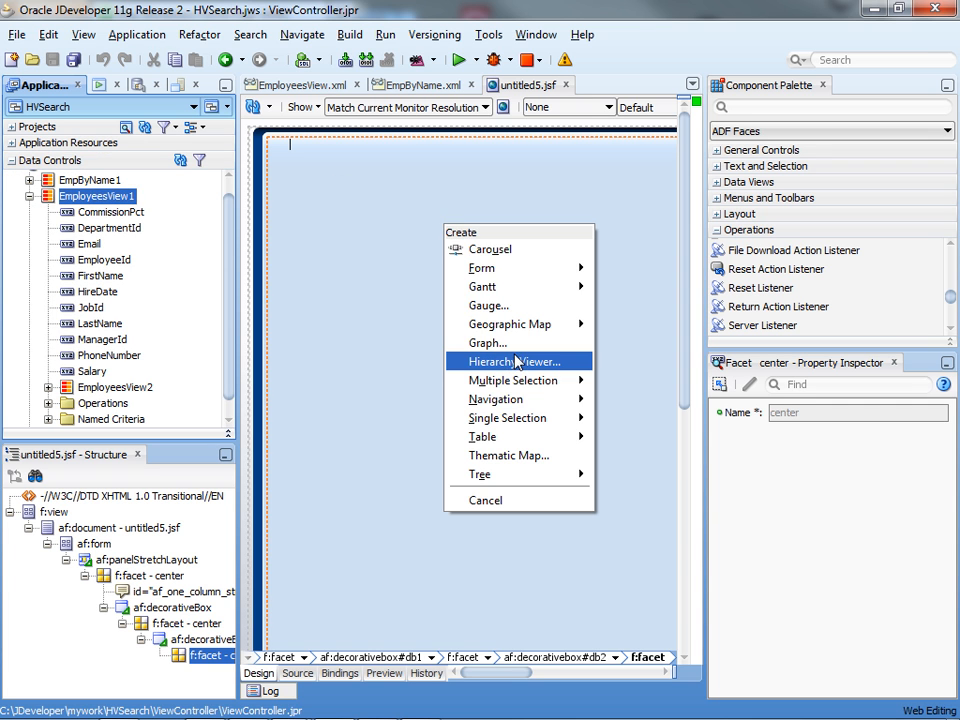
pyautogui.click(516, 360)
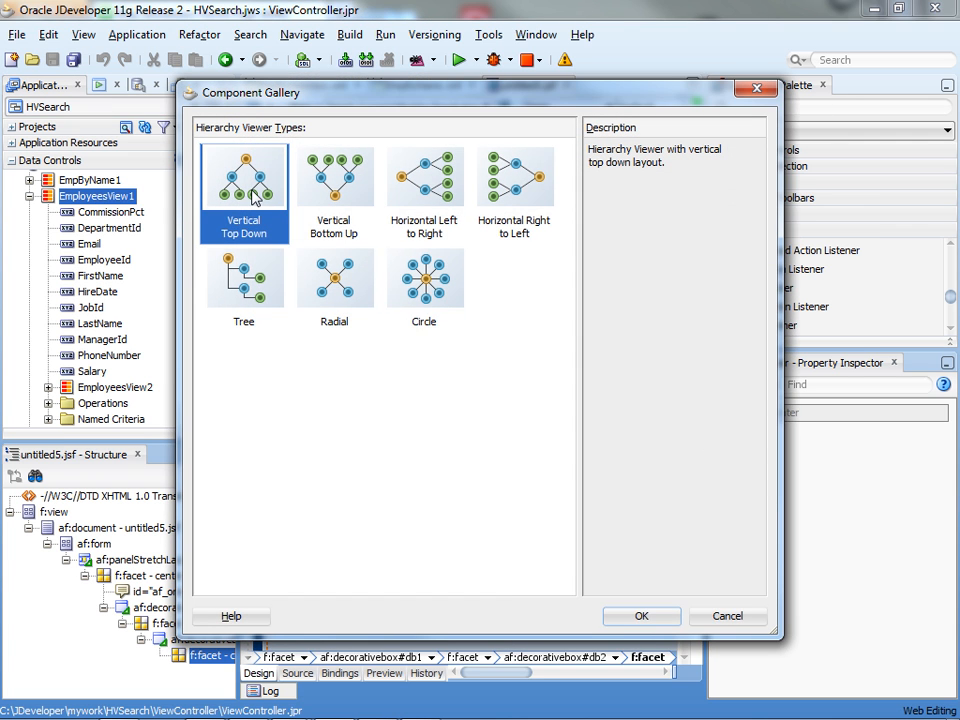
pyautogui.click(640, 616)
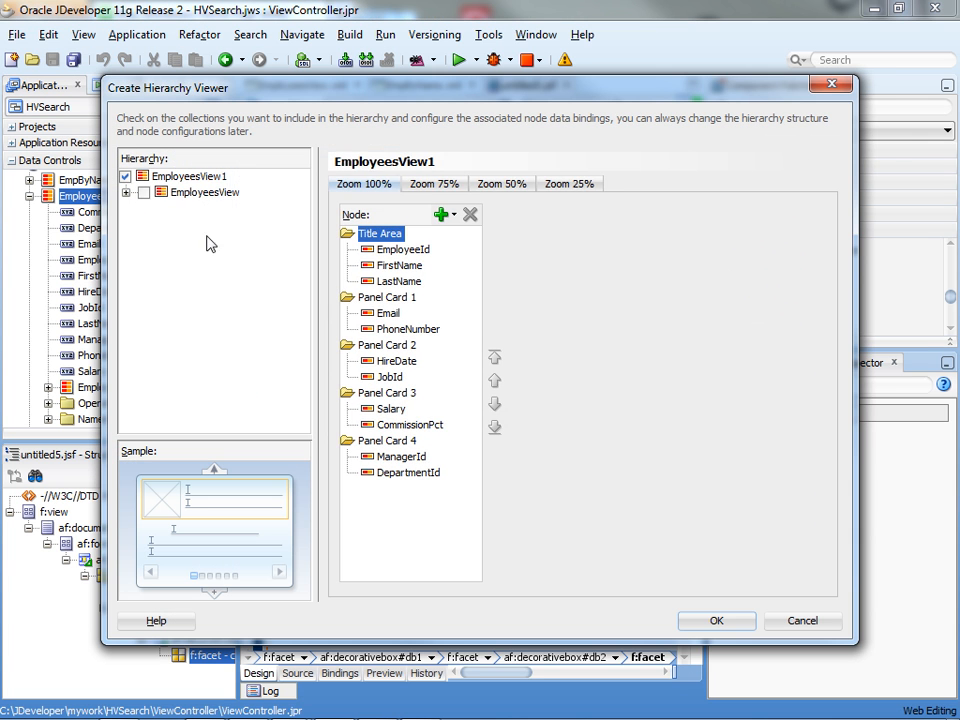
pyautogui.click(144, 192)
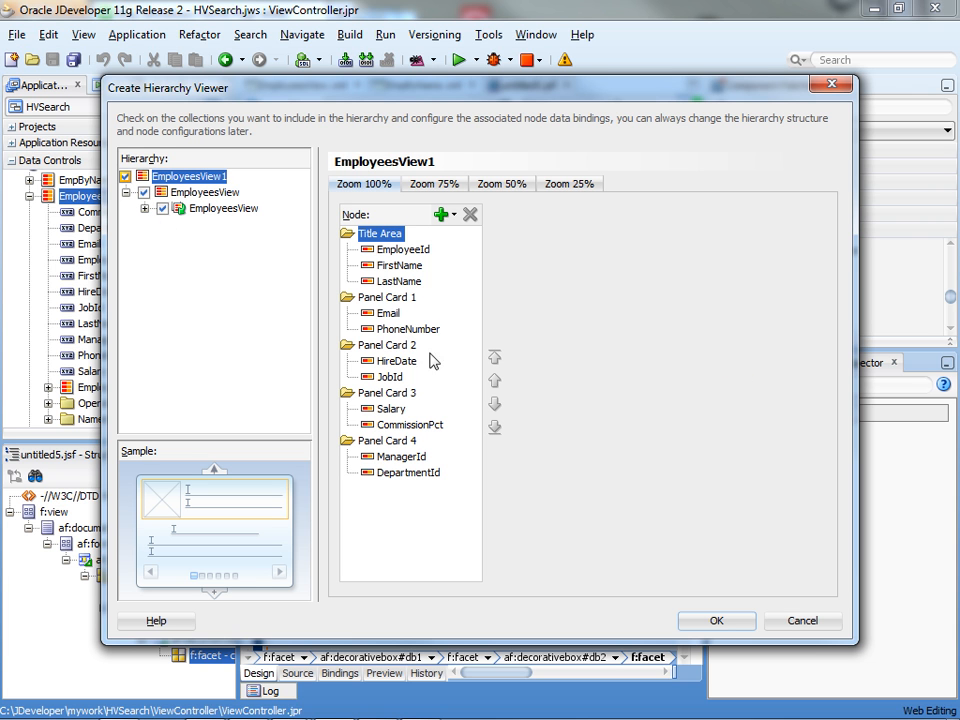
pyautogui.click(408, 344)
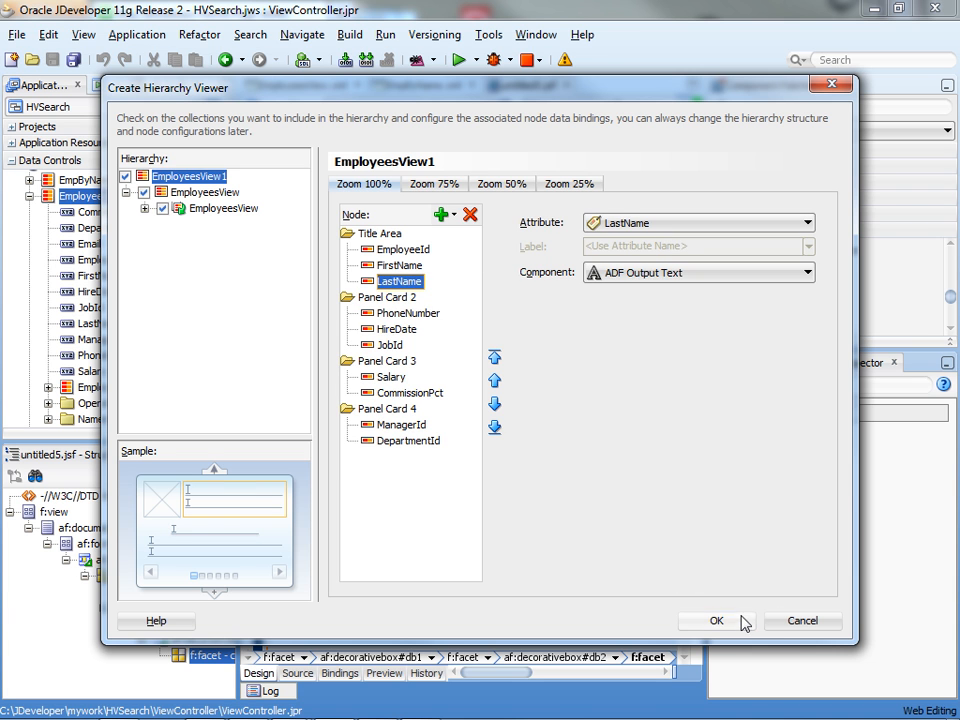
pyautogui.click(716, 620)
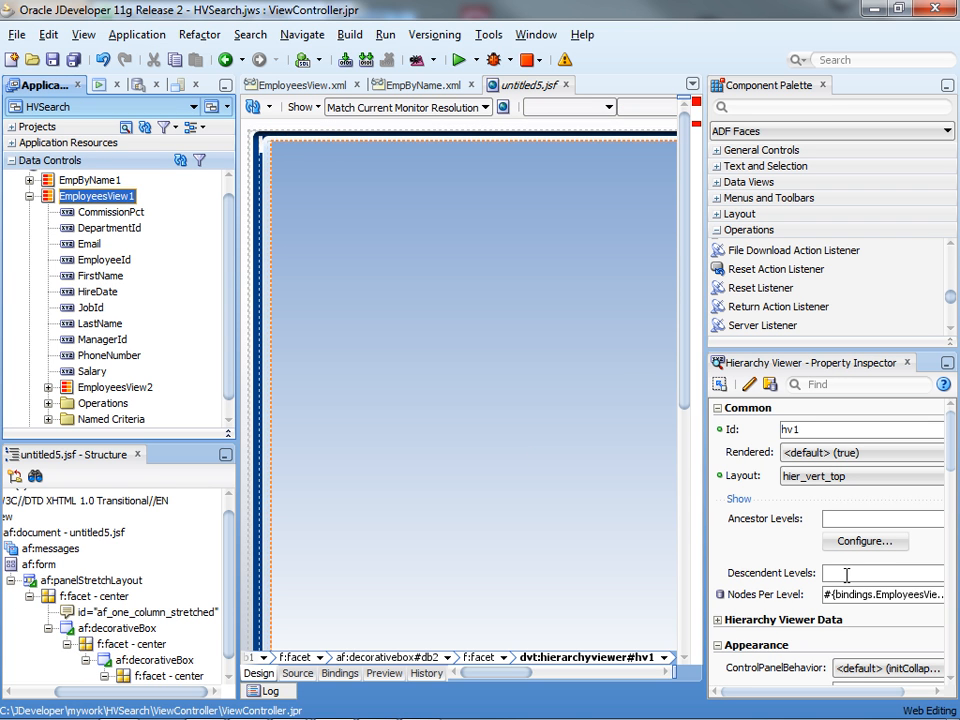
# - Set Descendent Levels to 0 and Nodes Per Level to 4 on the hierarchy viewer
pyautogui.click(880, 572)
pyautogui.write('0')
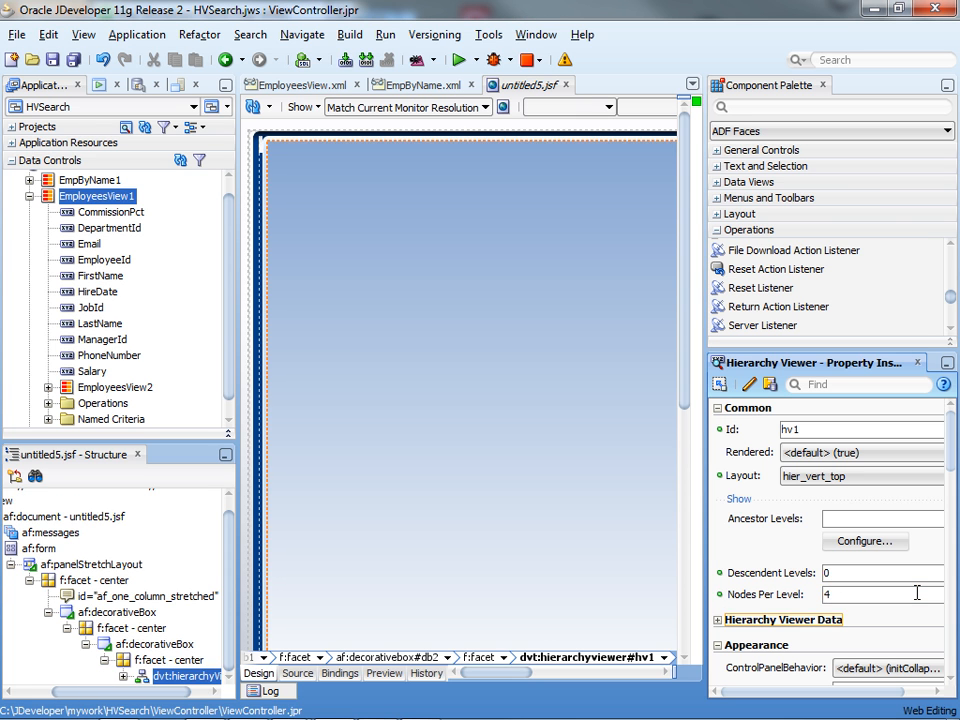
pyautogui.click(72, 60)
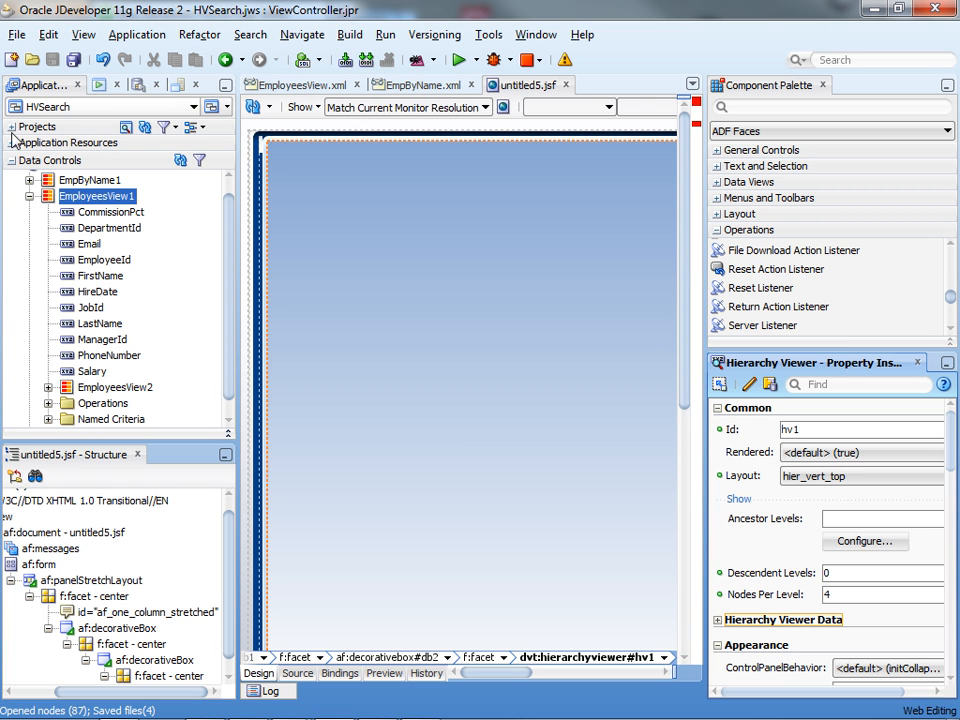
# - Expand EmpByName1's operations to reach ExecuteWithParams for the hierarchy viewer search
pyautogui.click(32, 180)
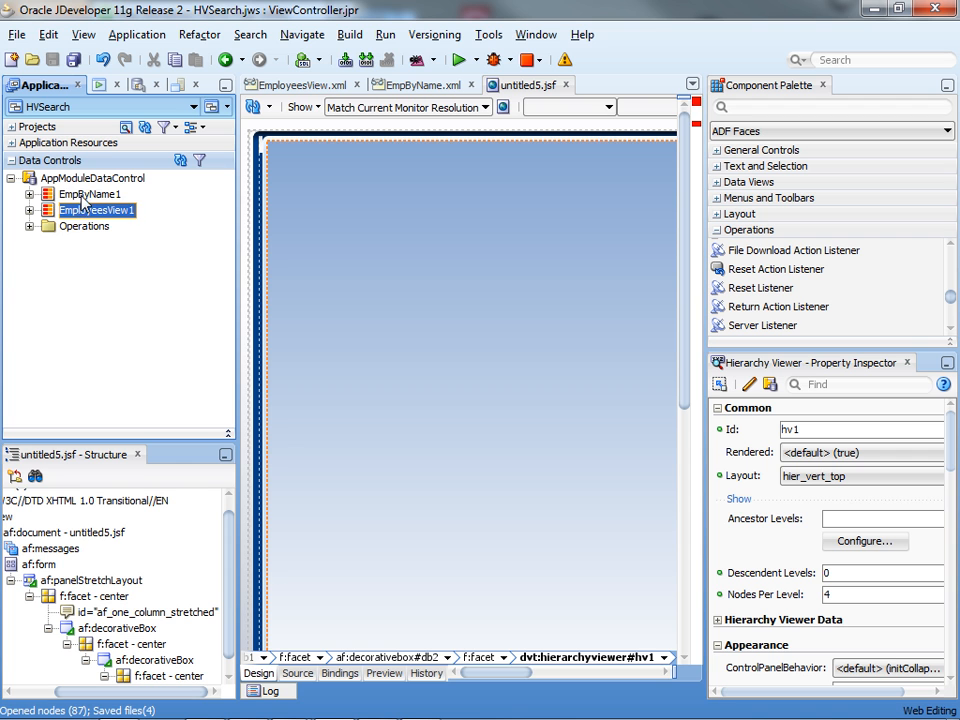
pyautogui.click(90, 194)
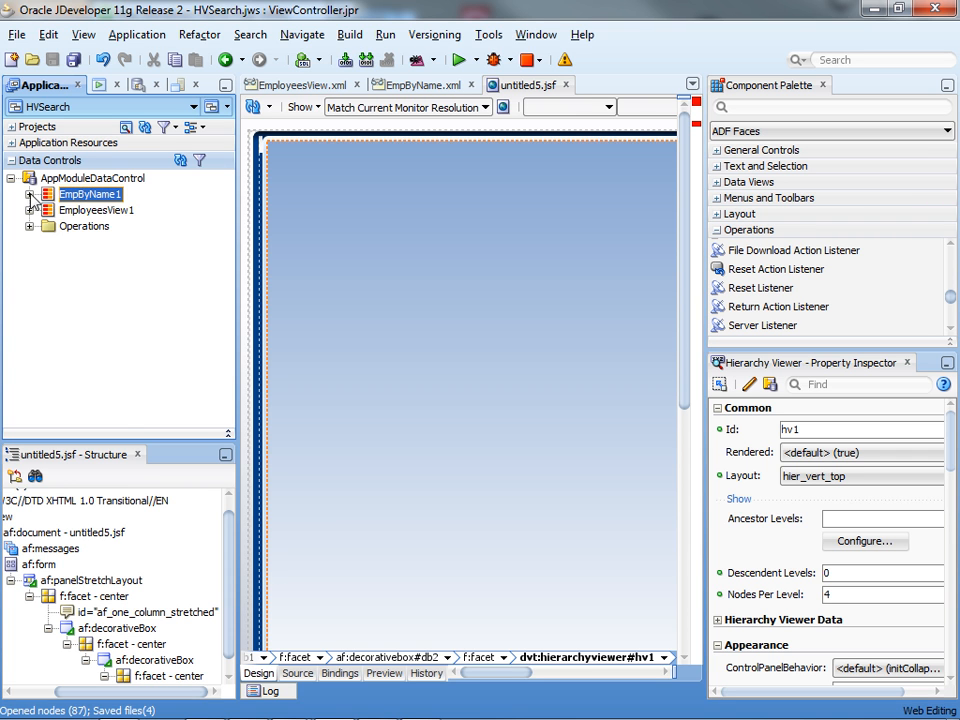
pyautogui.click(32, 194)
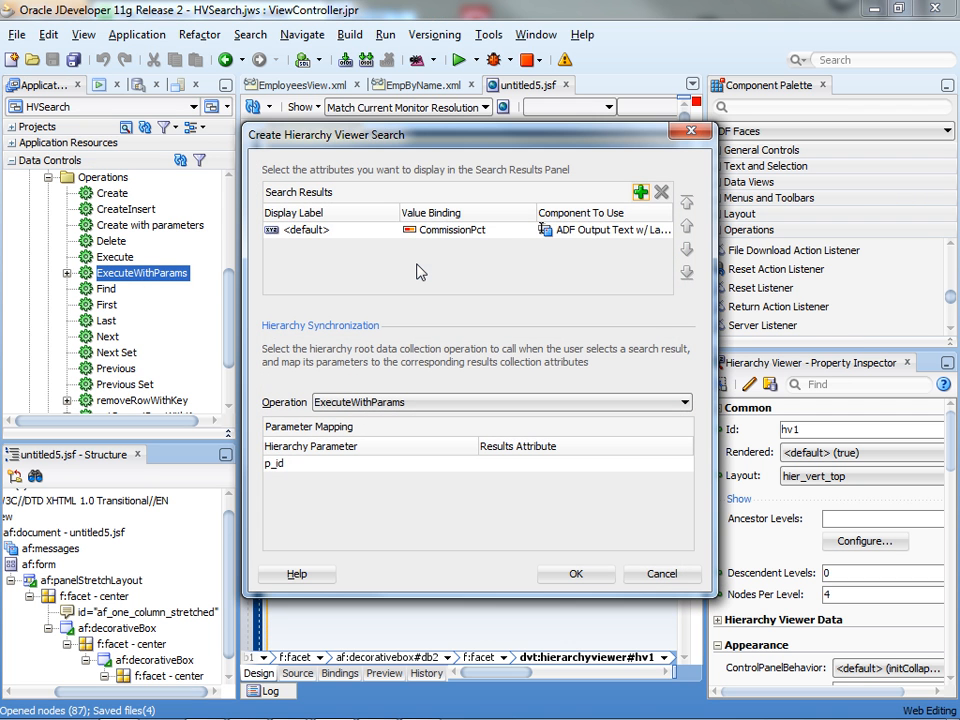
pyautogui.moveTo(428, 280)
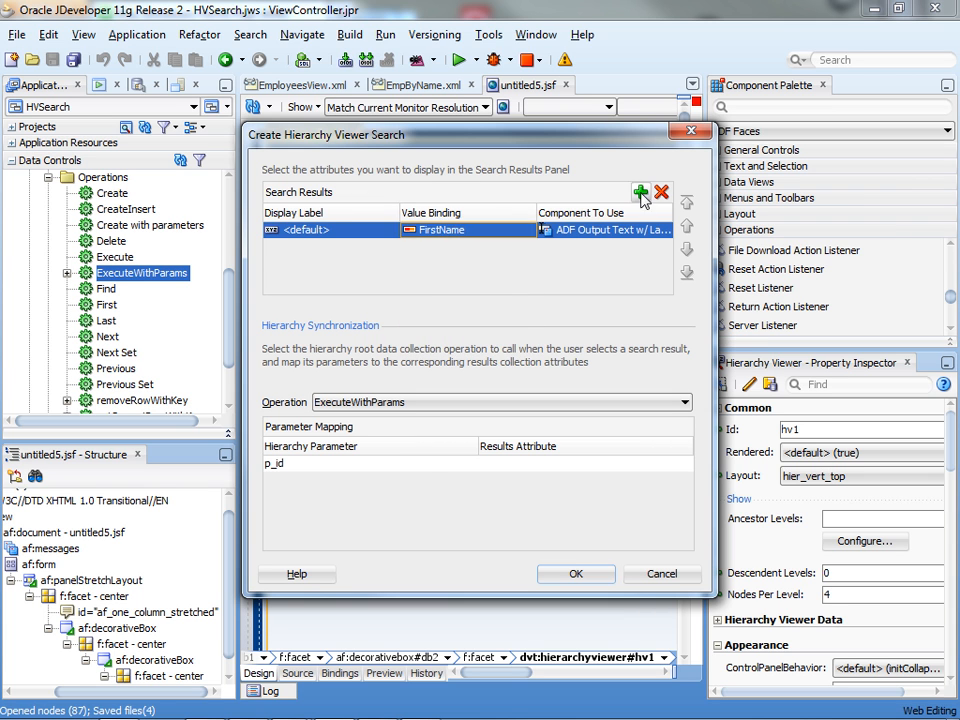
# - Show FirstName, LastName and EmployeeId in results, map p_id to EmployeeId, and add the search
pyautogui.click(640, 192)
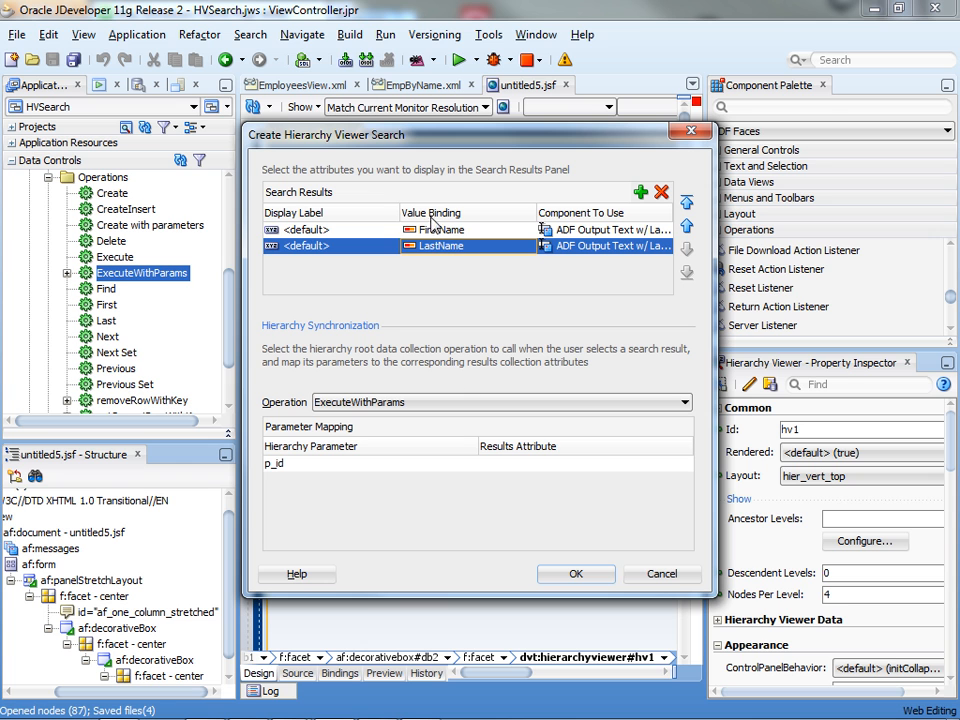
pyautogui.click(640, 192)
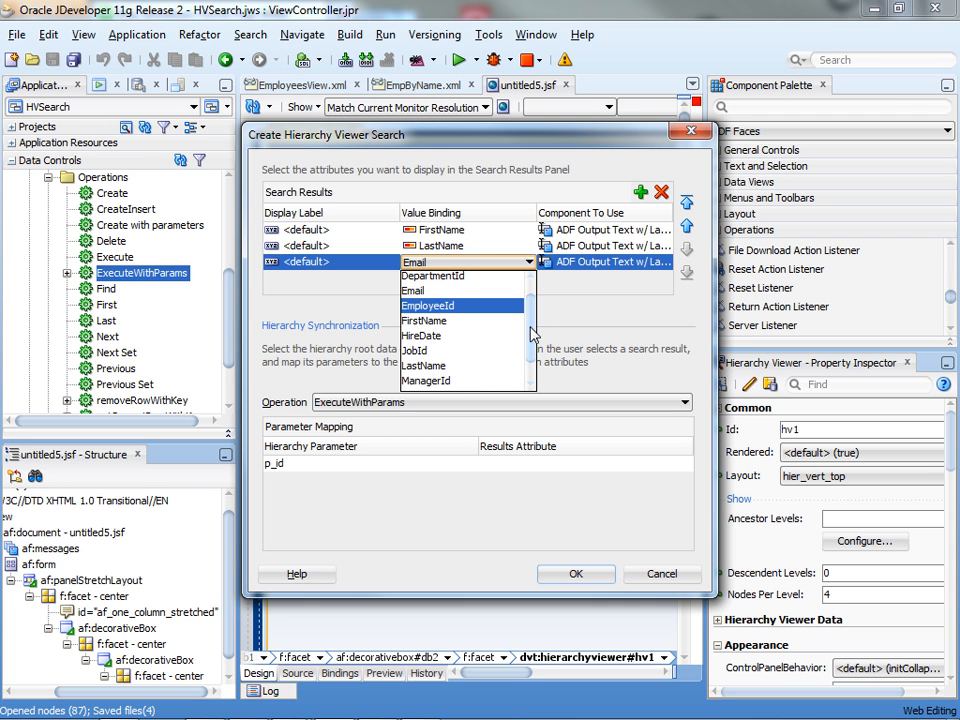
pyautogui.click(428, 304)
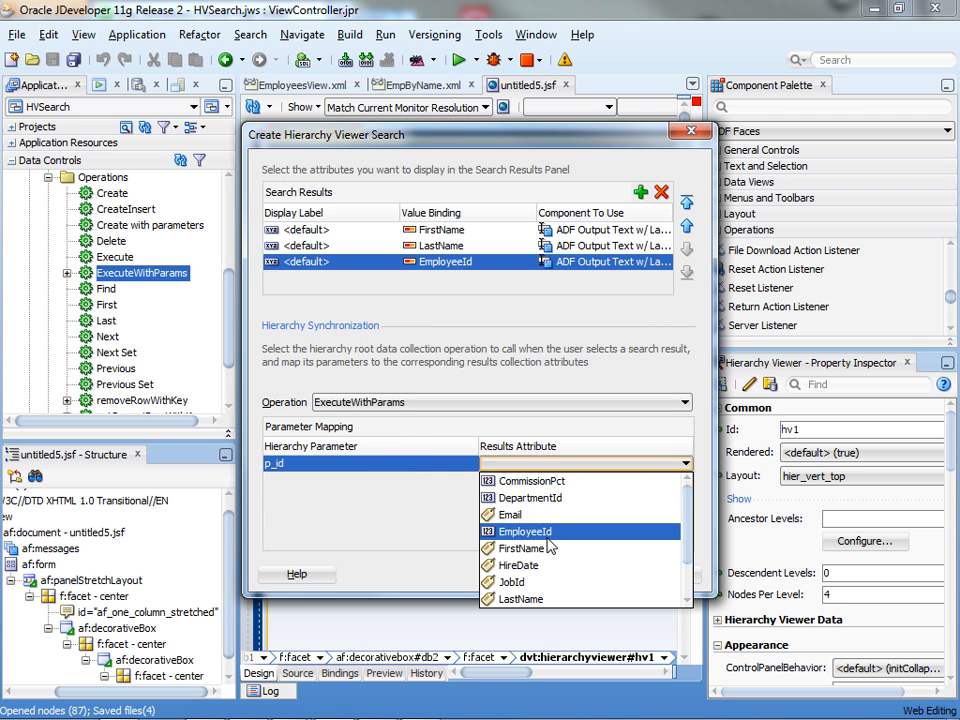
pyautogui.click(522, 532)
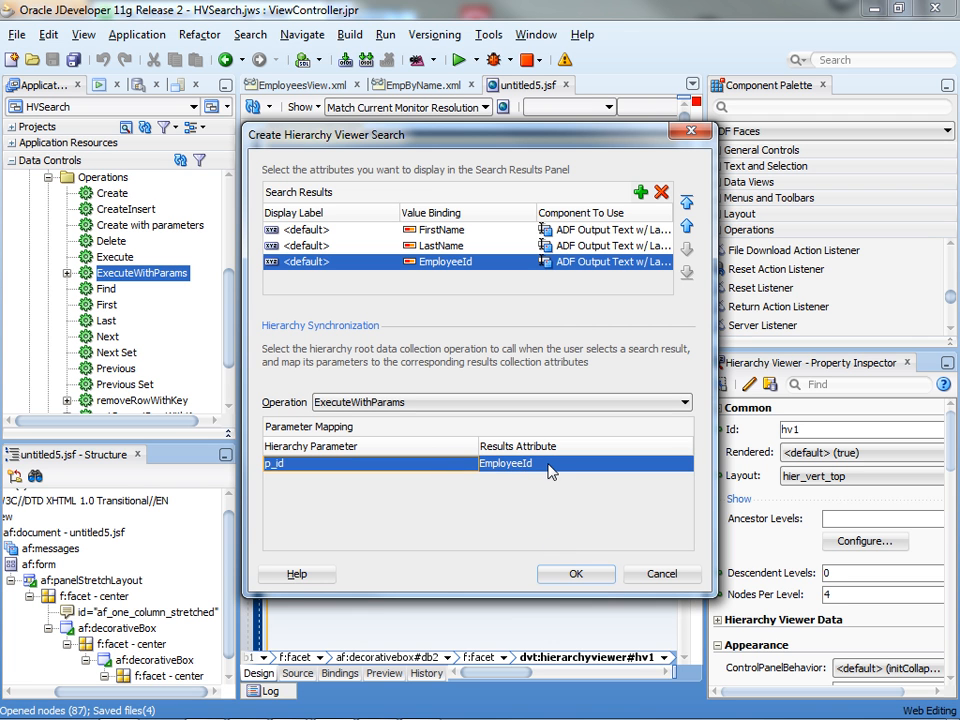
pyautogui.moveTo(528, 468)
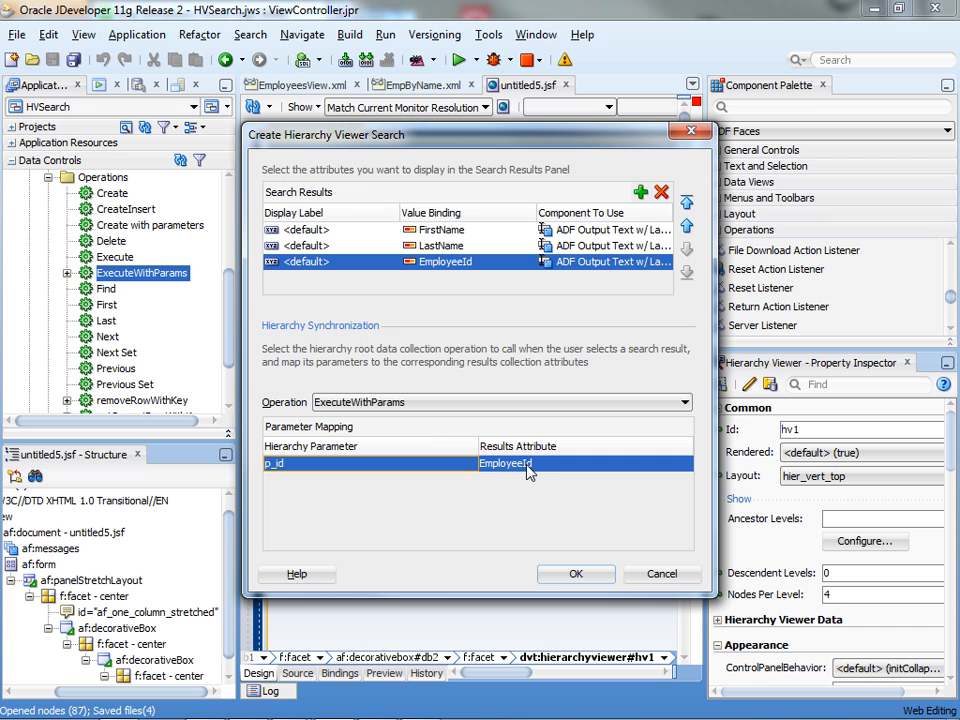
pyautogui.moveTo(458, 276)
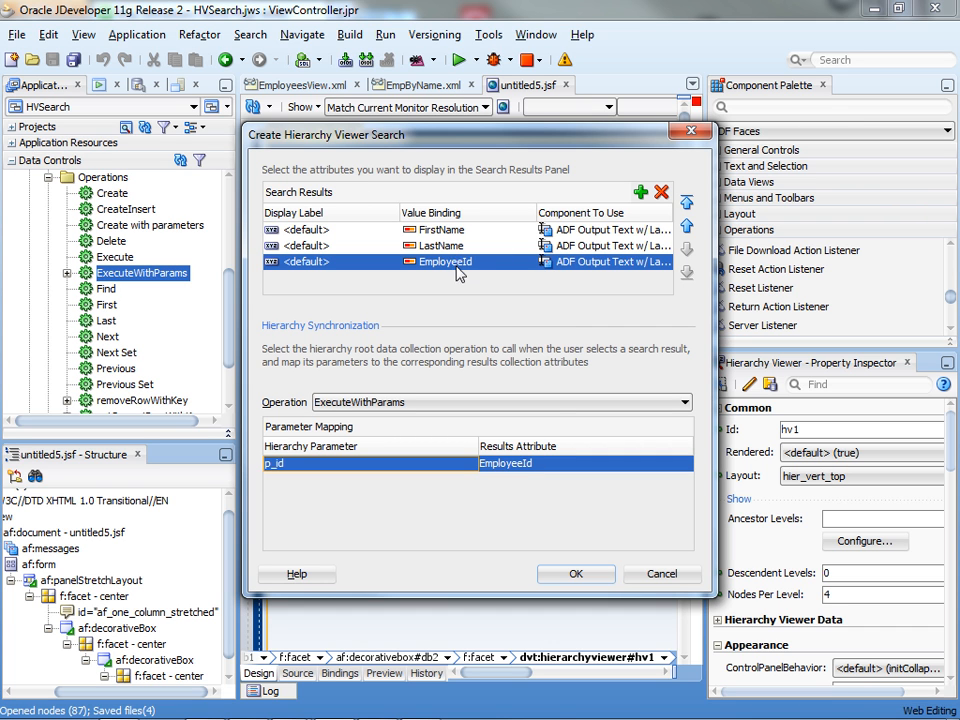
pyautogui.moveTo(348, 464)
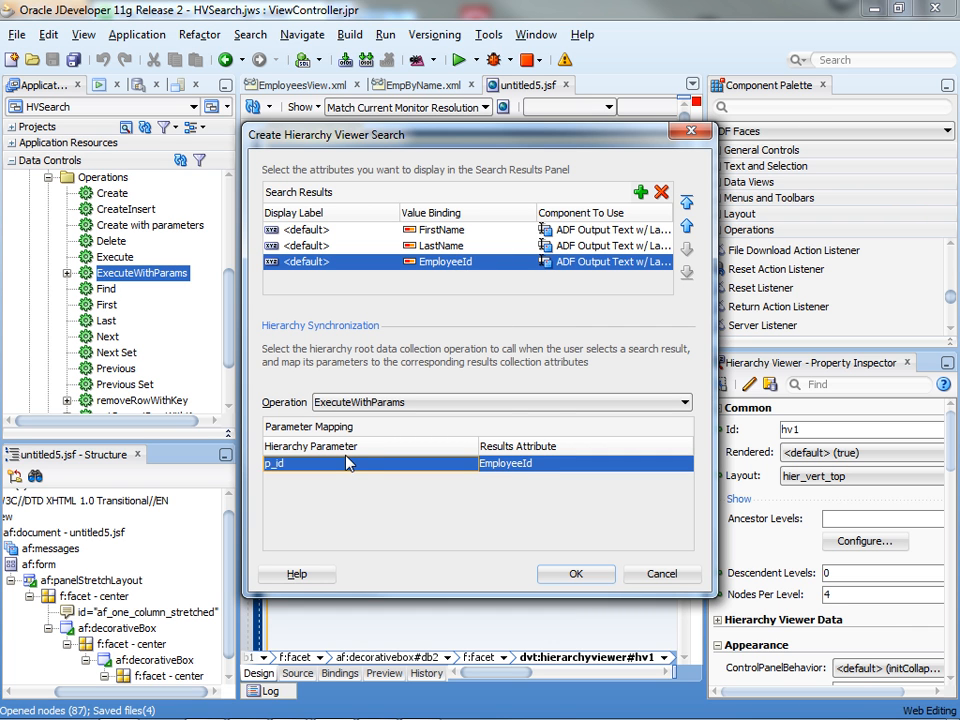
pyautogui.click(576, 572)
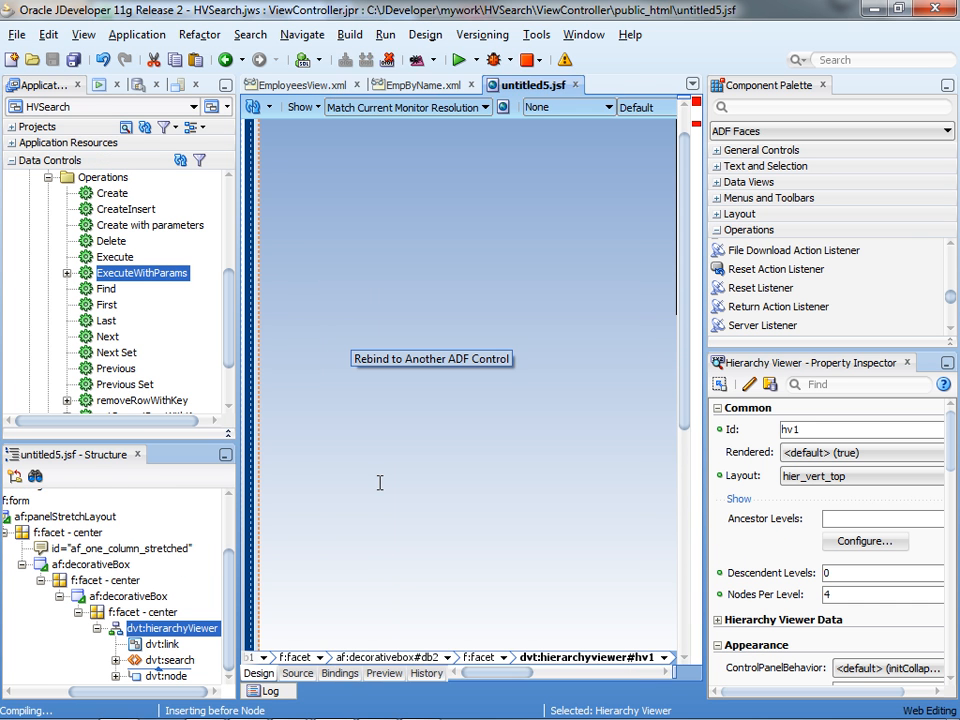
# - Run untitled5.jsf so the hierarchy viewer opens in Firefox
pyautogui.click(464, 60)
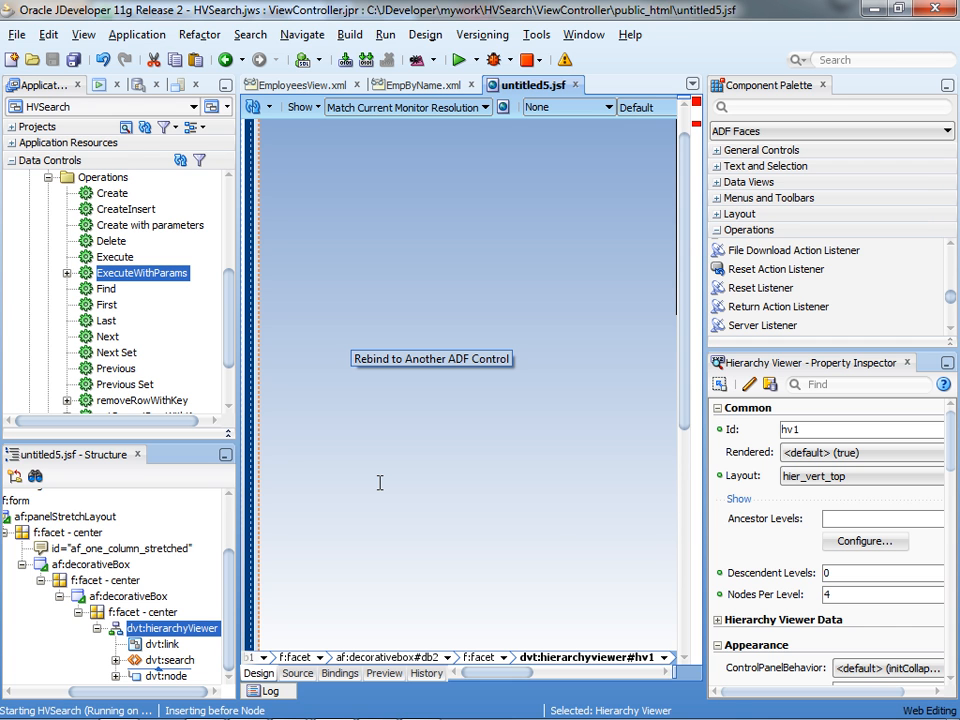
pyautogui.click(462, 60)
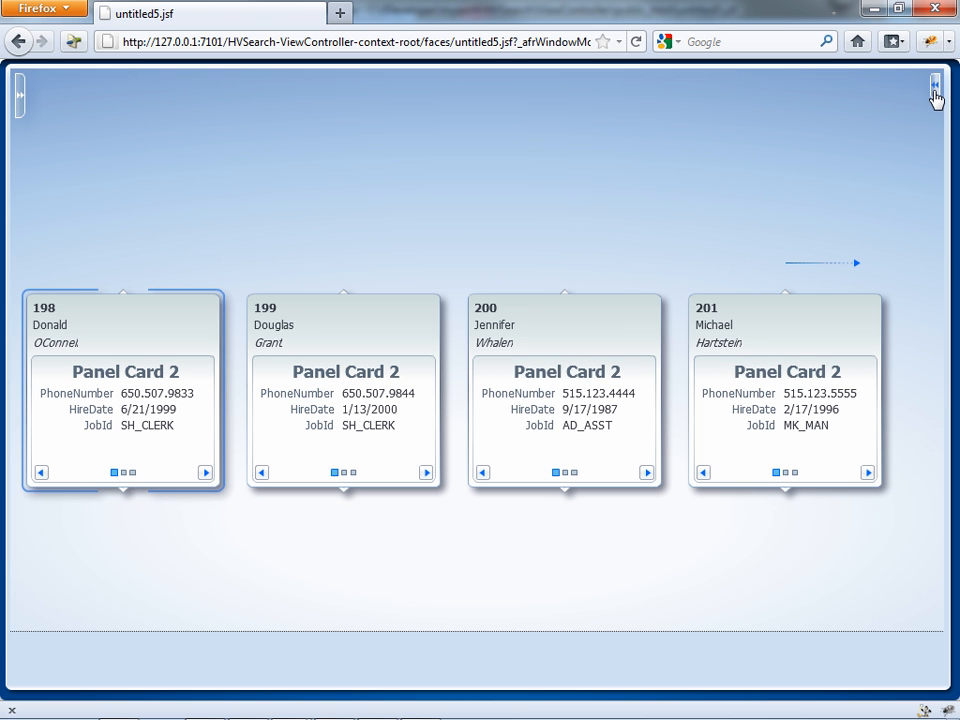
# - Search 'King' to jump to Steven King, then 'Den' to jump to Den Raphaely
pyautogui.click(936, 84)
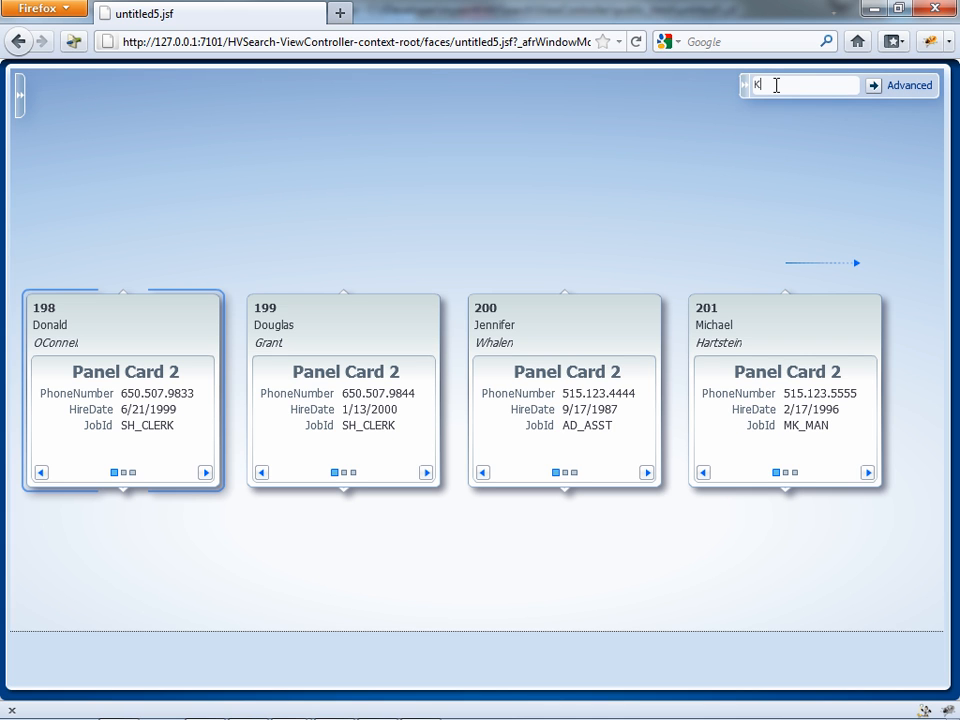
pyautogui.write('King')
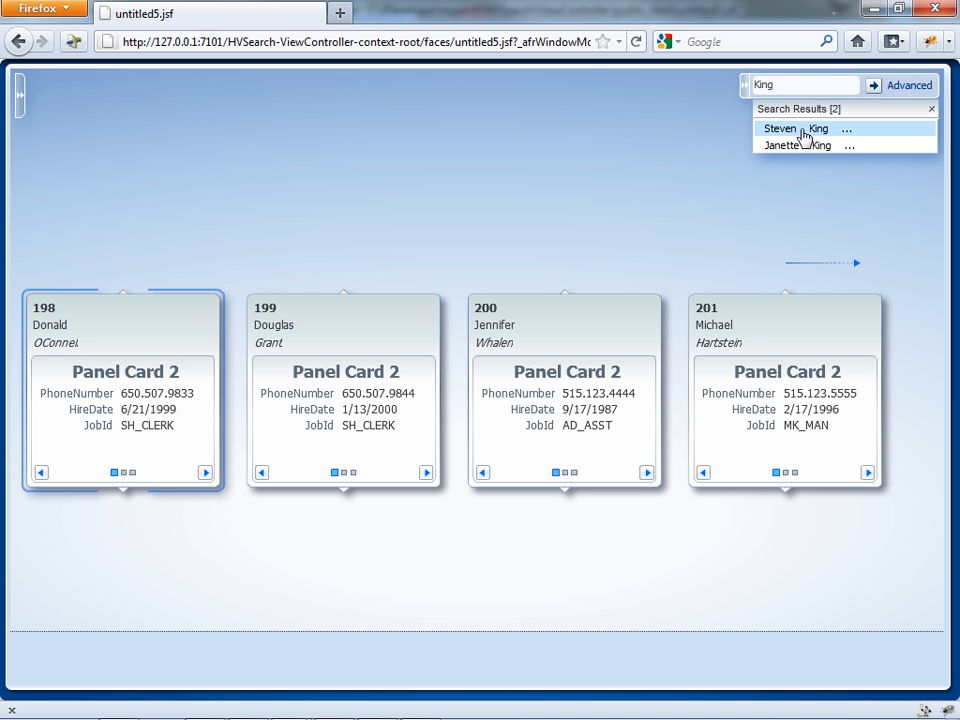
pyautogui.click(780, 128)
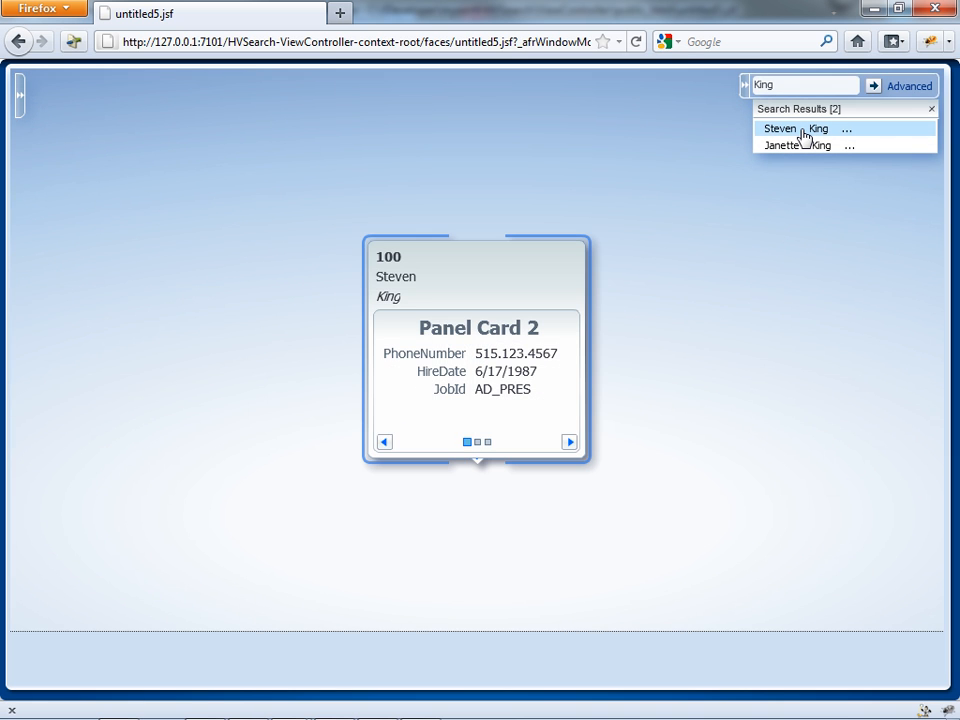
pyautogui.click(804, 84)
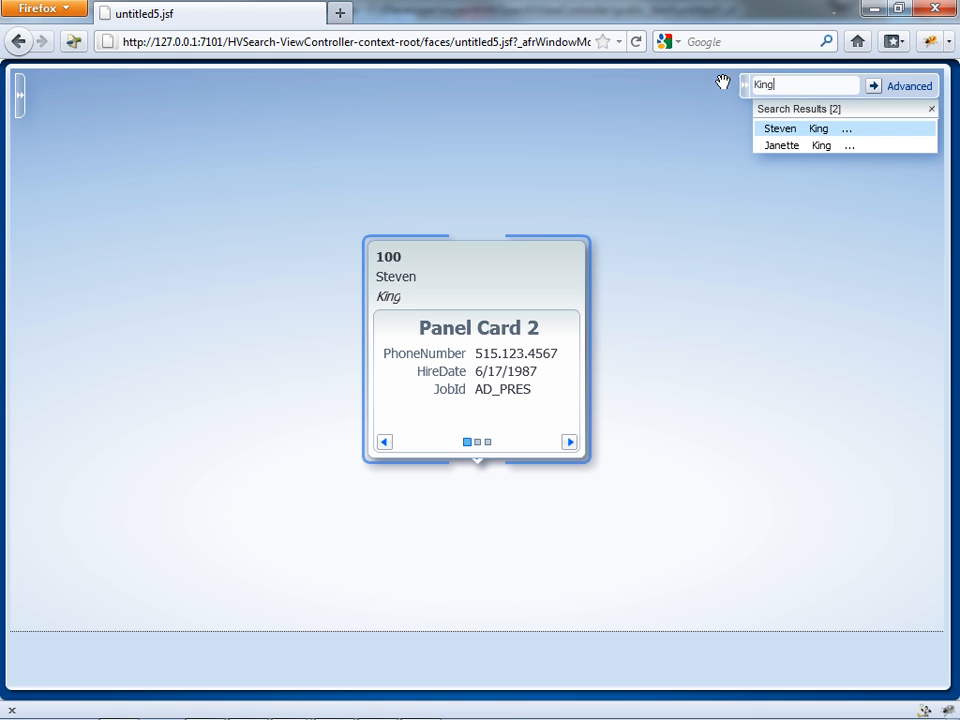
pyautogui.write('Den')
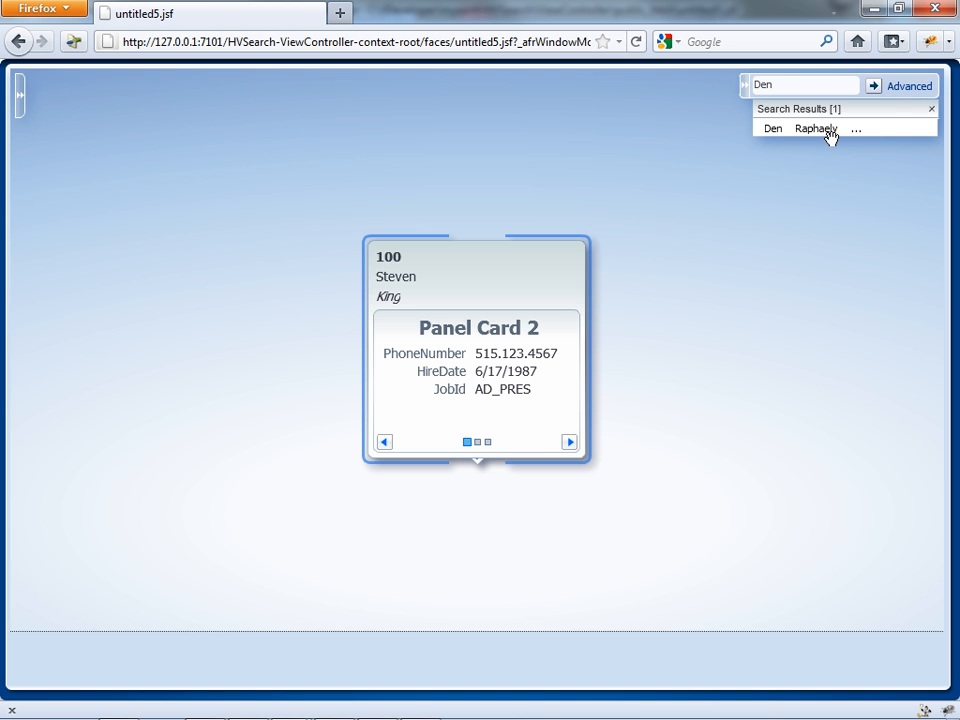
pyautogui.click(816, 128)
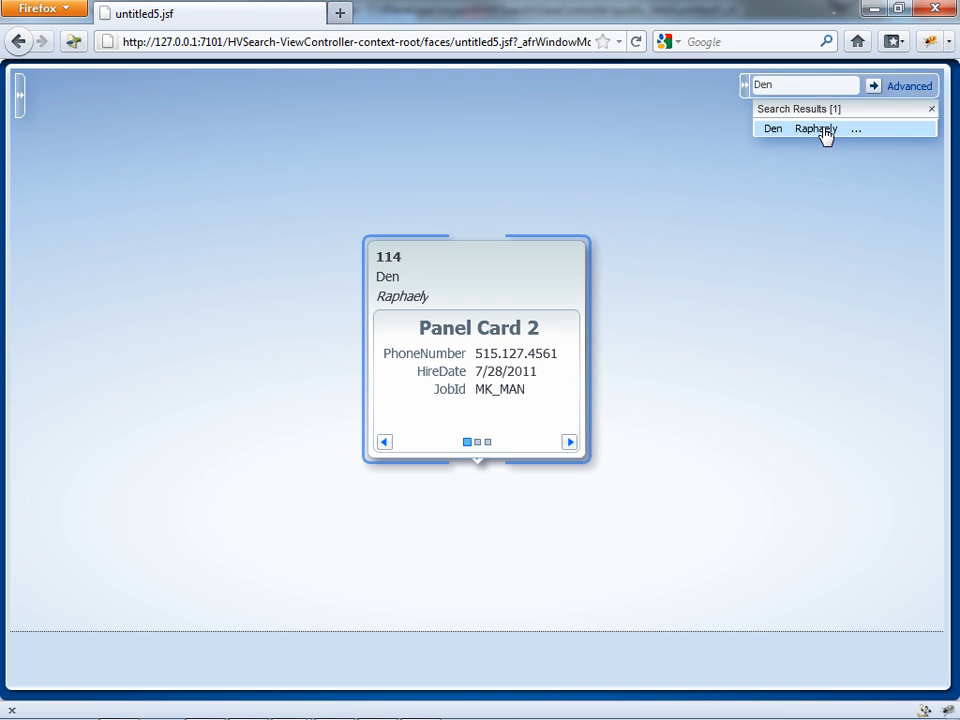
pyautogui.click(800, 84)
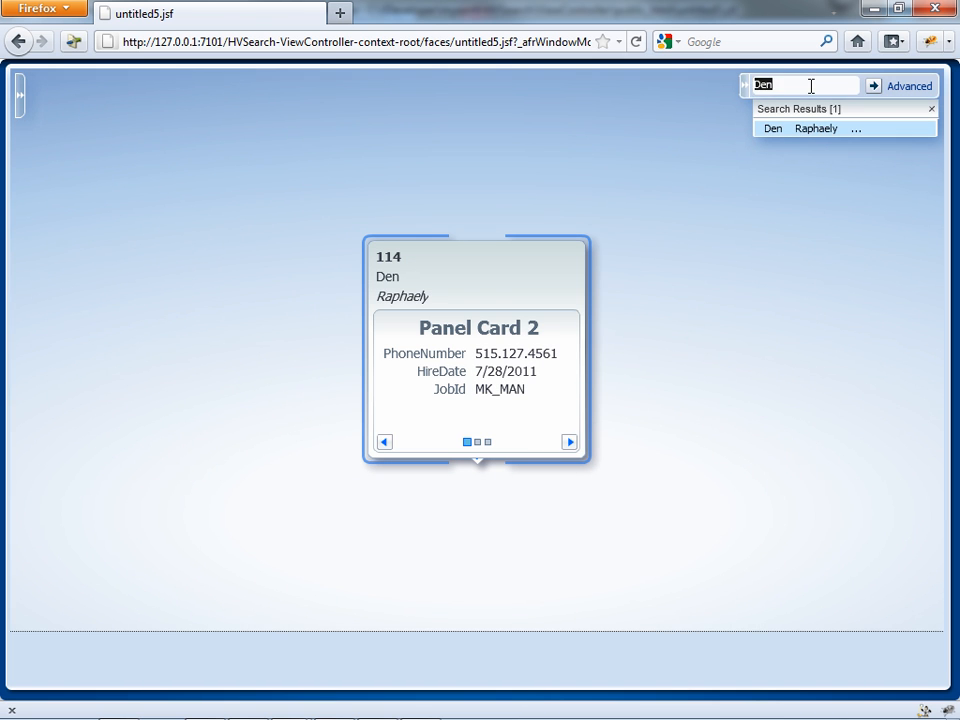
pyautogui.write('King')
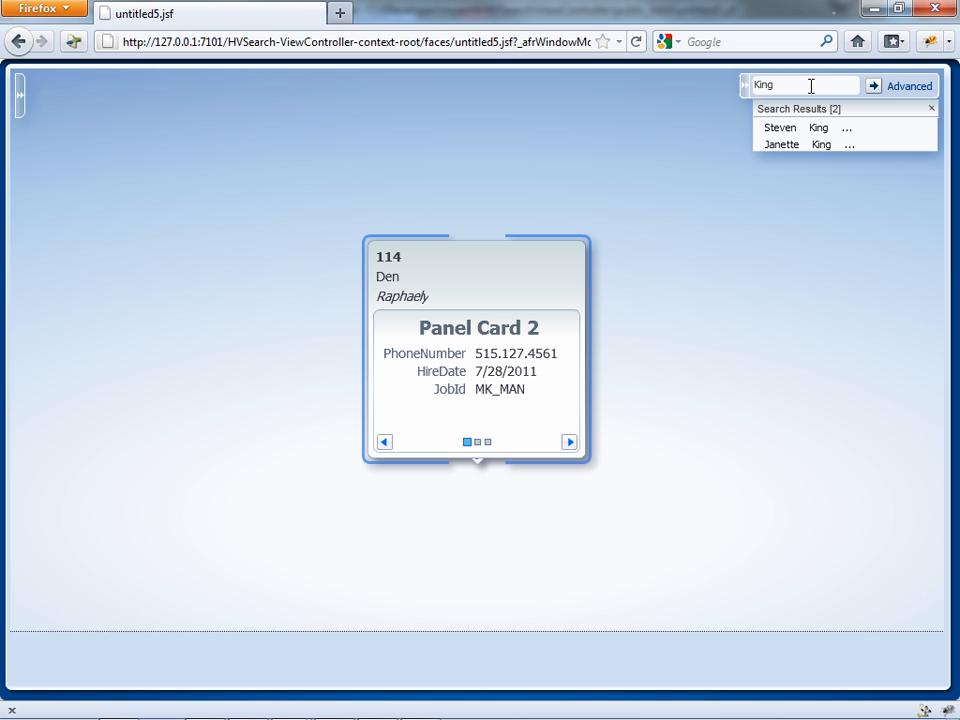
pyautogui.click(780, 128)
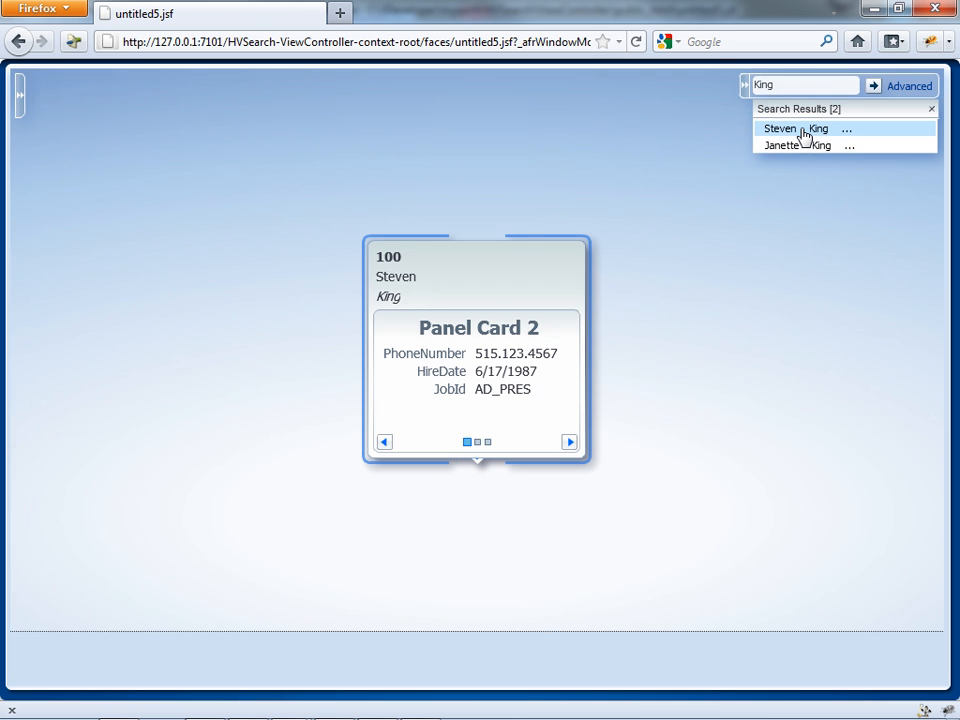
pyautogui.moveTo(484, 472)
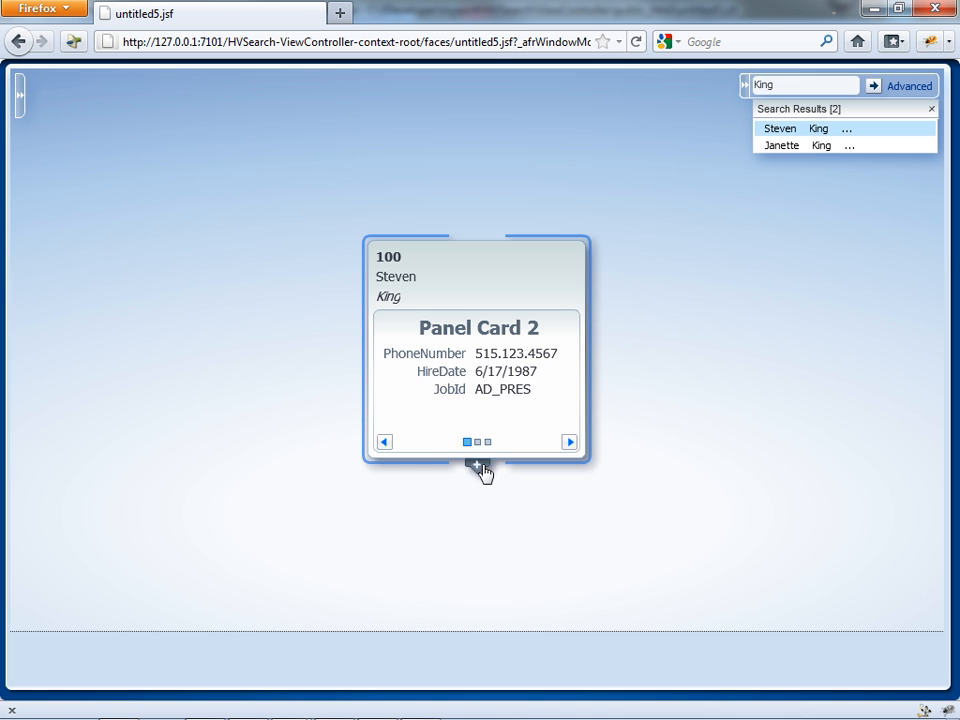
pyautogui.click(482, 470)
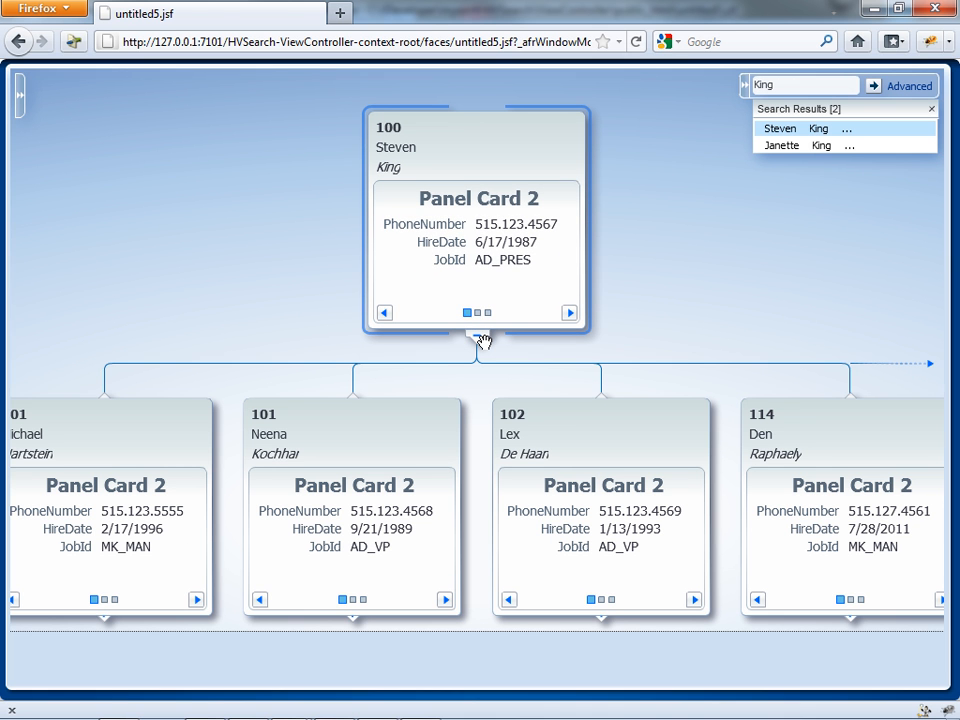